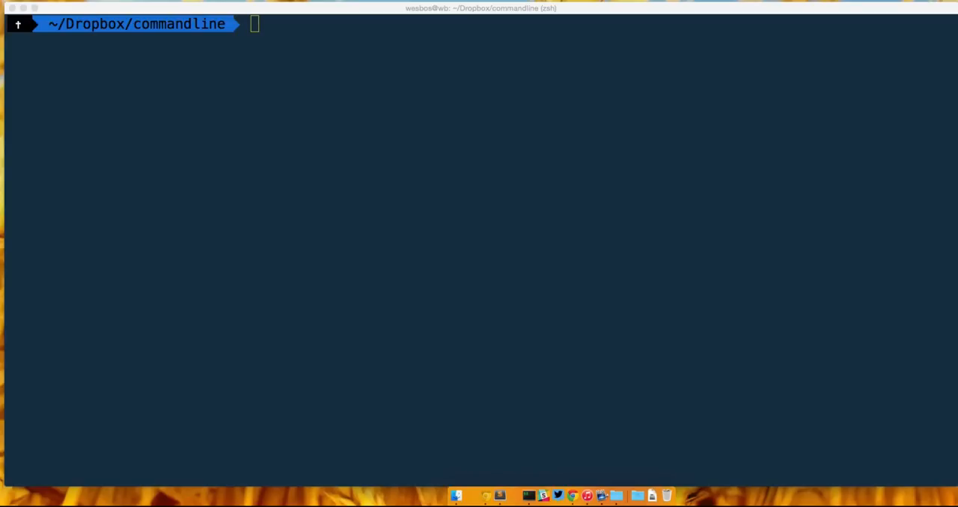
mouse_move(12, 25)
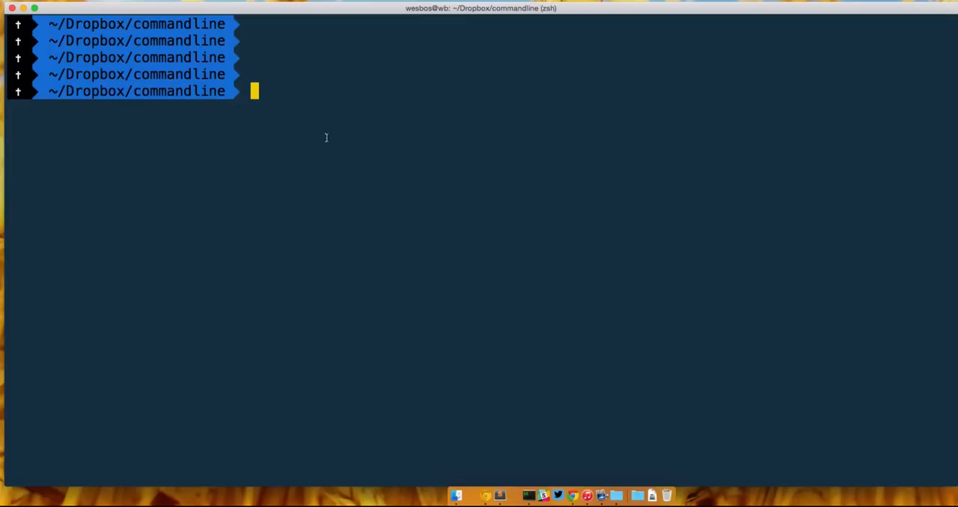
Run git init, stage all files and commit them with the message 'inital commit'.
text(git init)
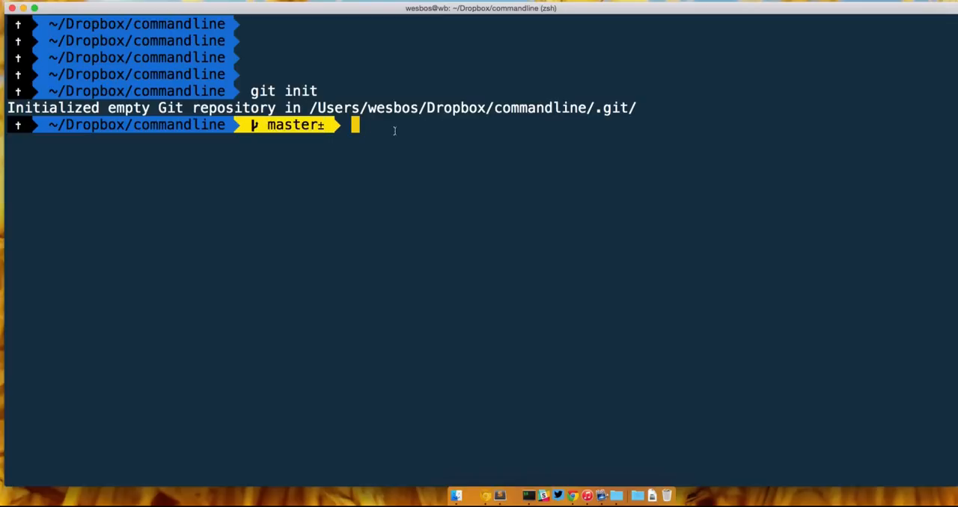
text(git add -A)
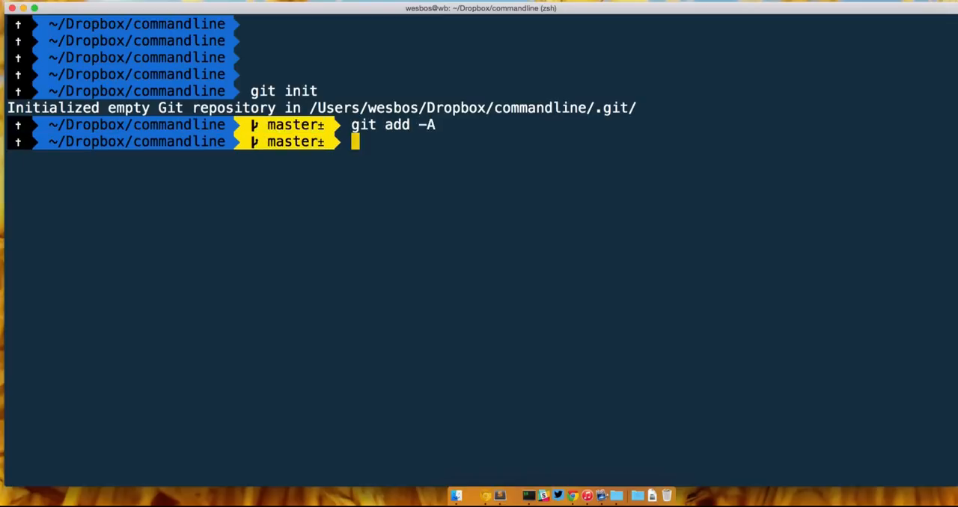
text(git commit -m ")
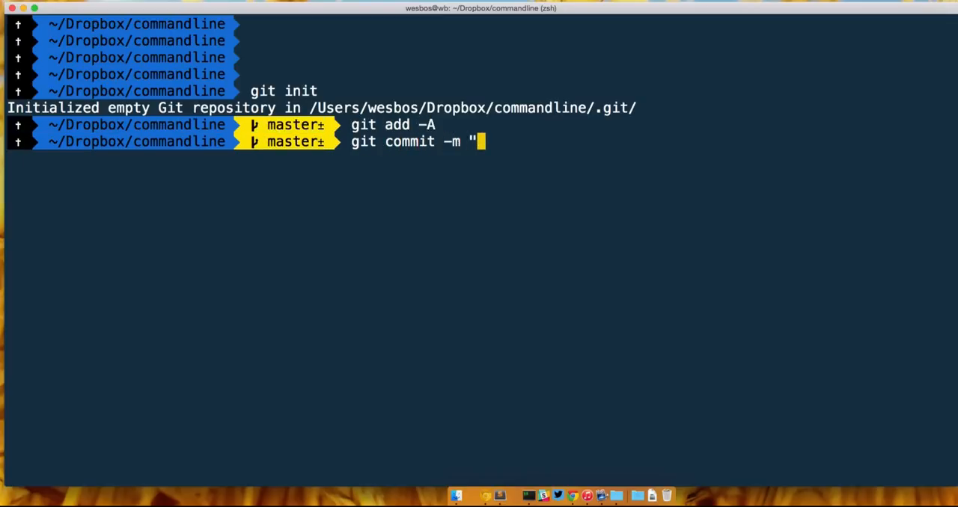
text(inital)
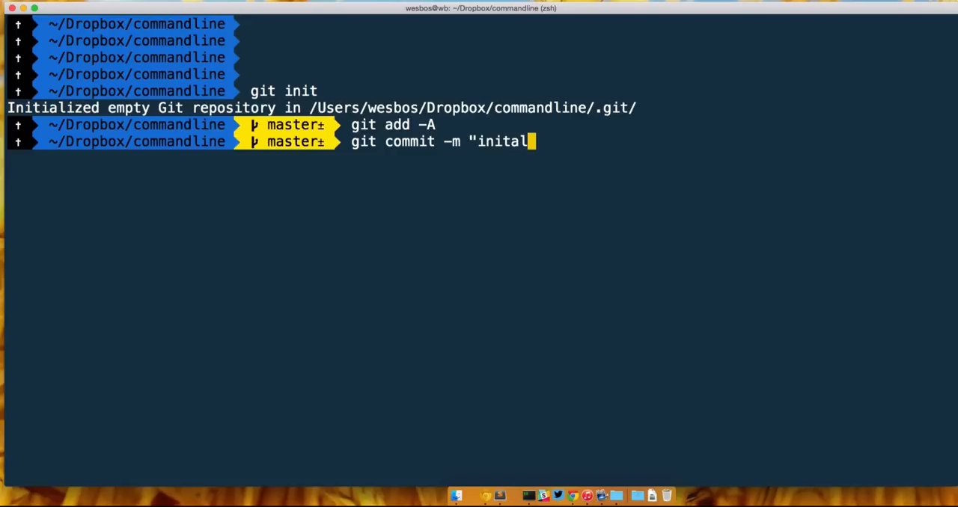
text(commit")
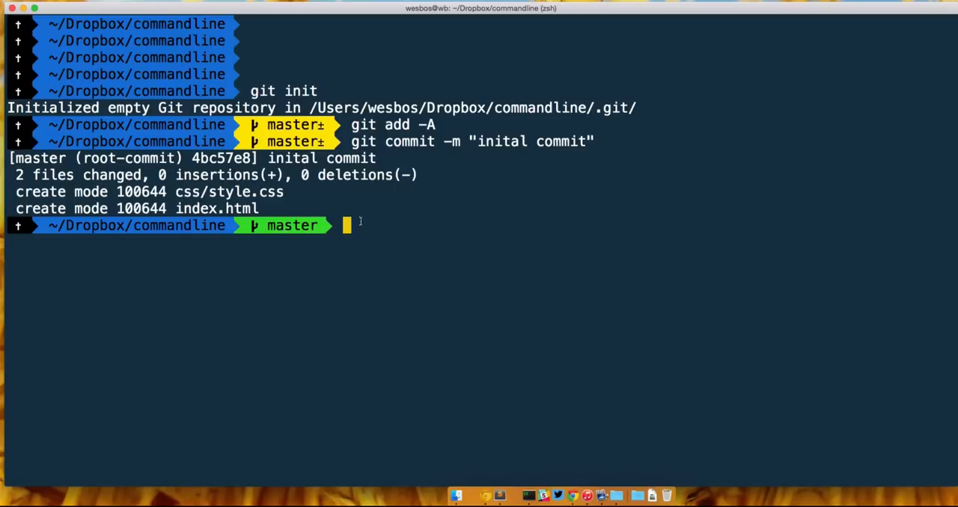
mouse_move(348, 225)
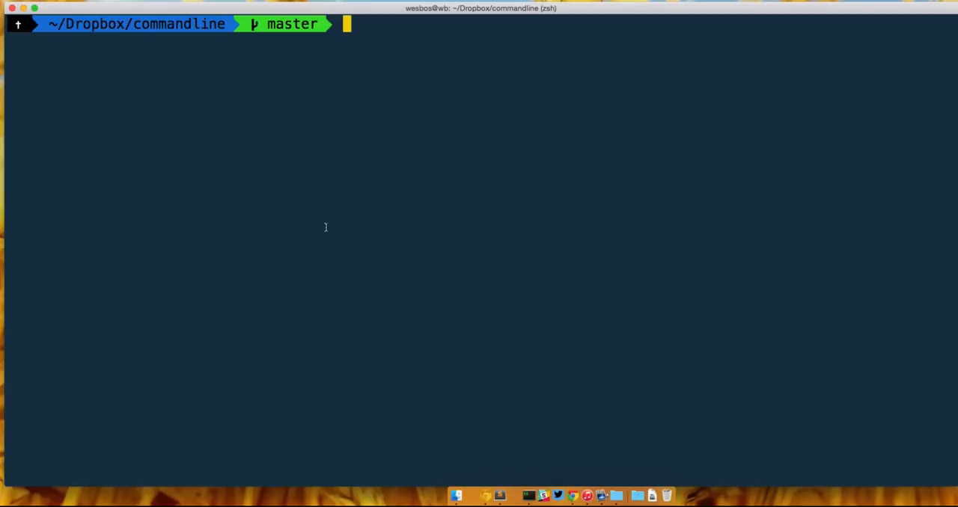
mouse_move(414, 196)
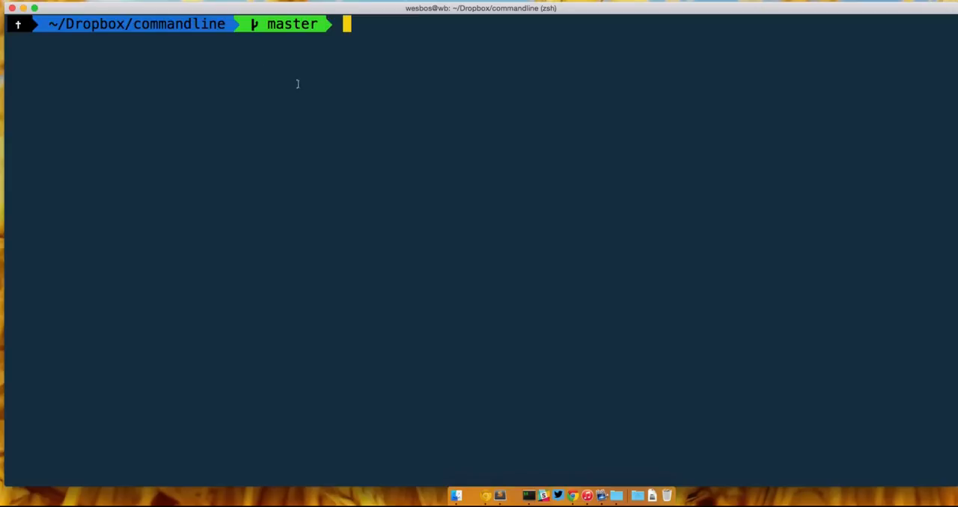
mouse_move(425, 76)
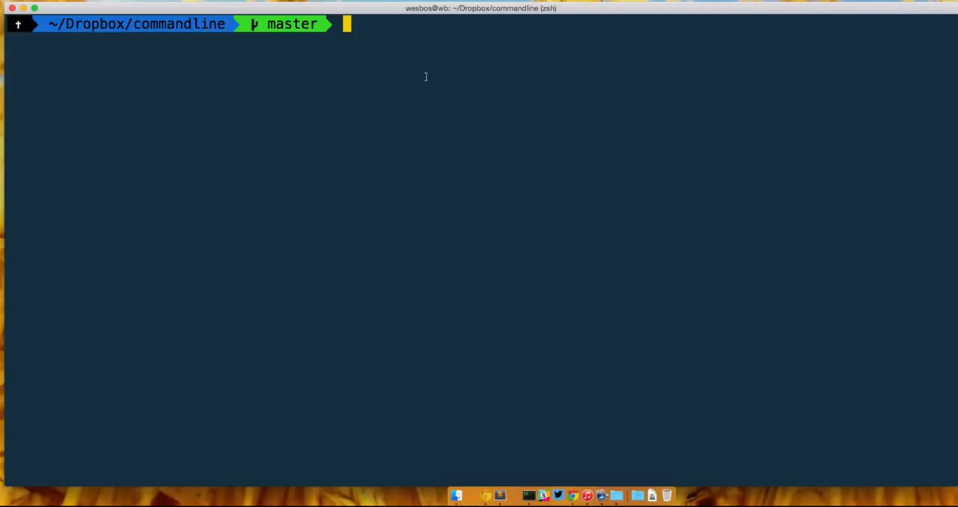
mouse_move(398, 77)
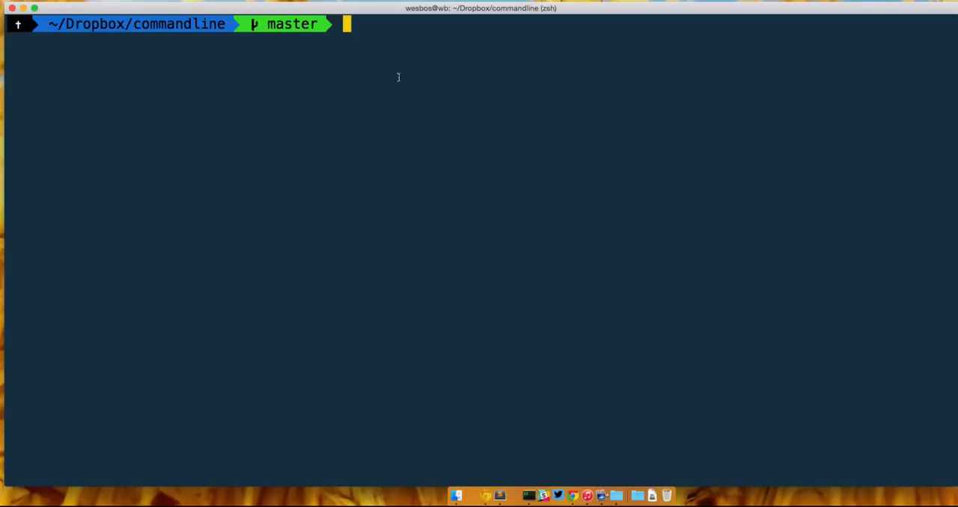
mouse_move(473, 136)
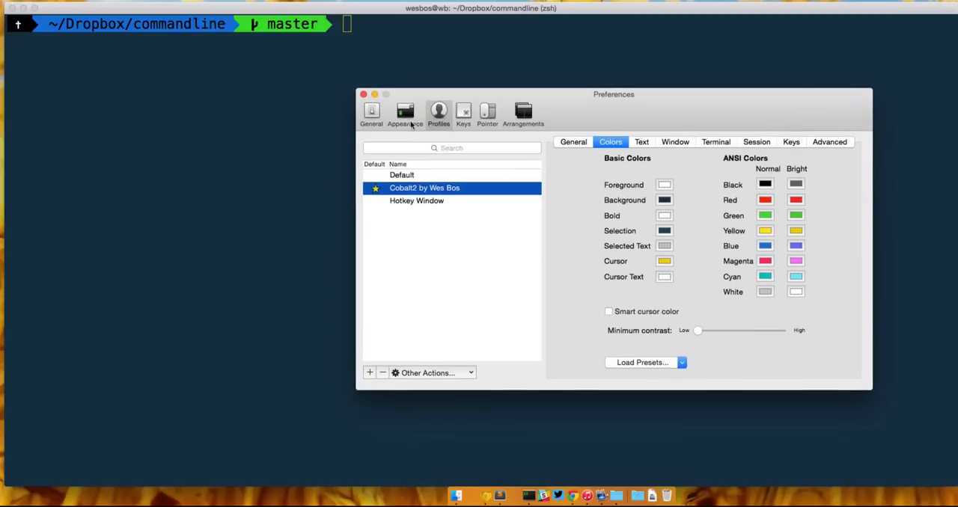
mouse_move(470, 221)
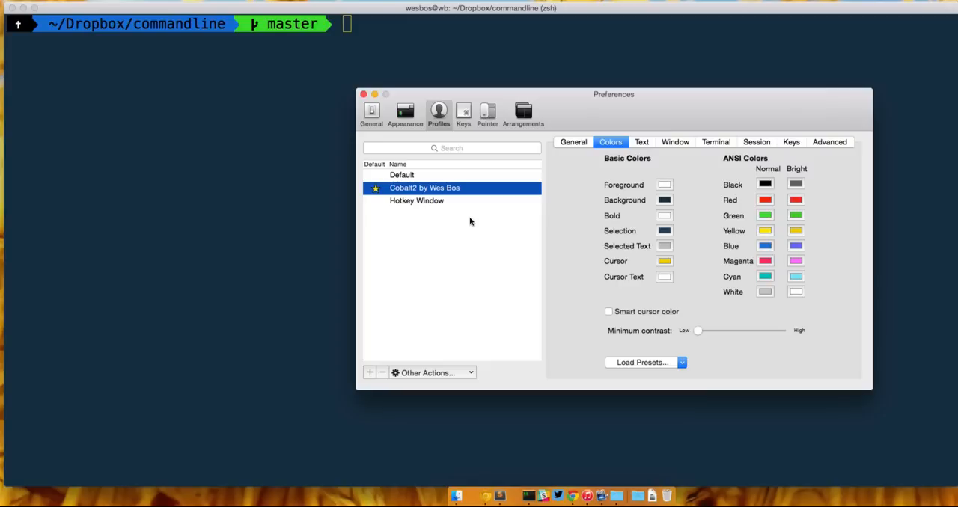
mouse_move(650, 147)
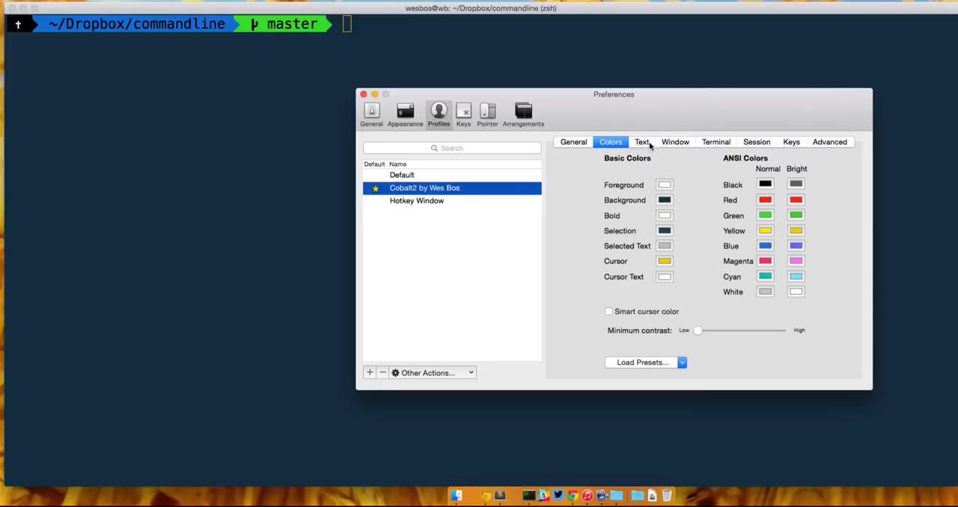
Review Cobalt2's Terminal and Window settings, then its 18pt Menlo font and box cursor.
click(715, 141)
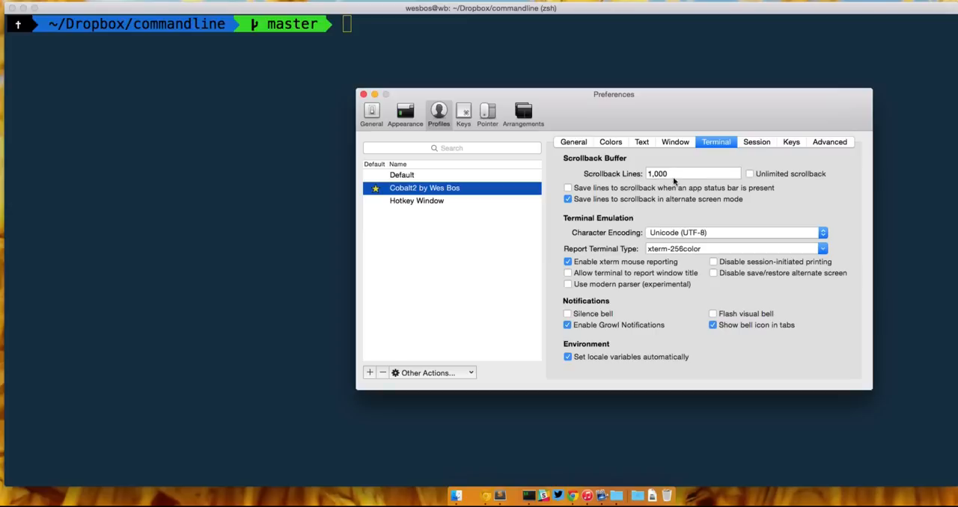
click(674, 142)
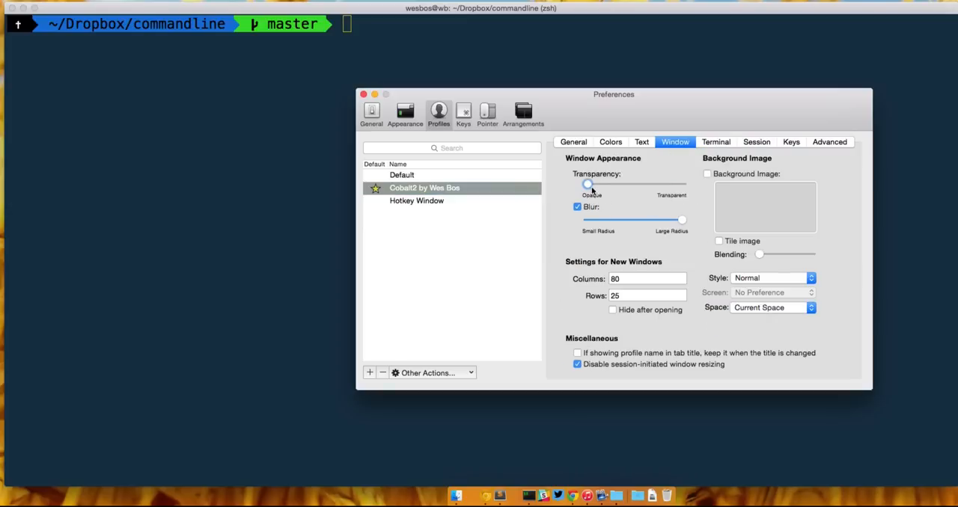
click(641, 141)
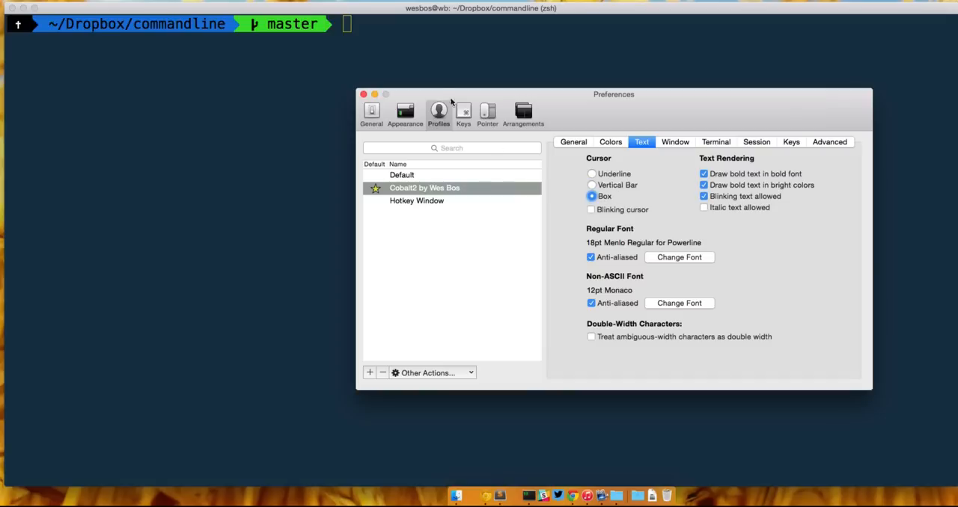
click(363, 95)
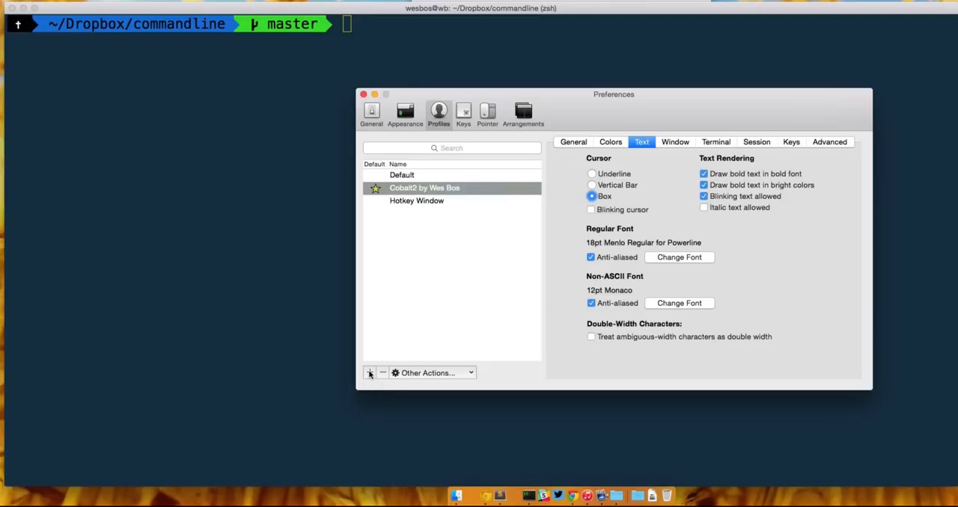
Add a profile named 'My Colour Scheme' and set it as the default via Other Actions.
click(369, 372)
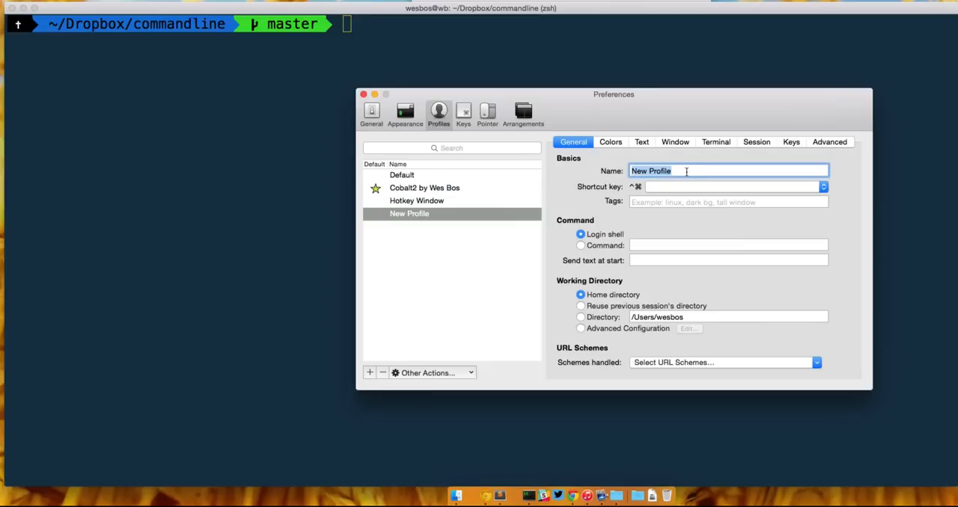
text(My Colour Scheme)
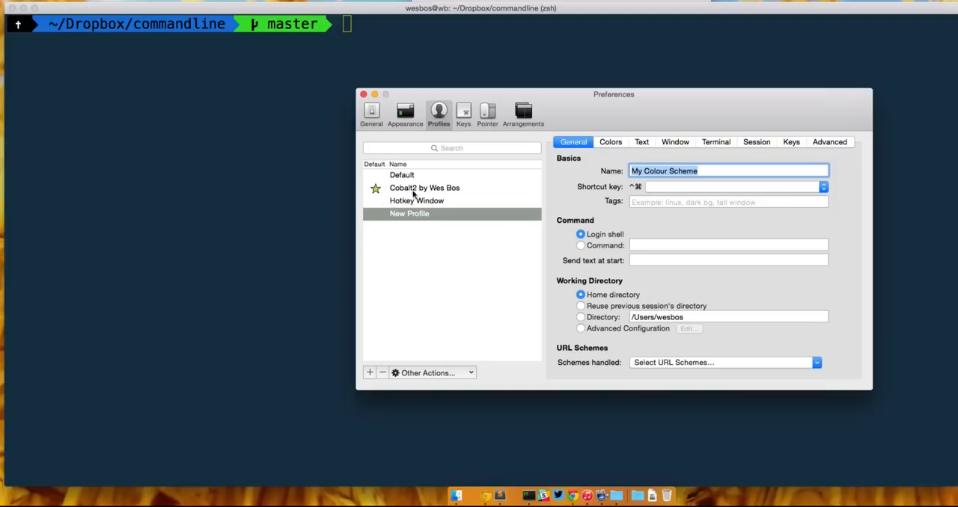
mouse_move(440, 195)
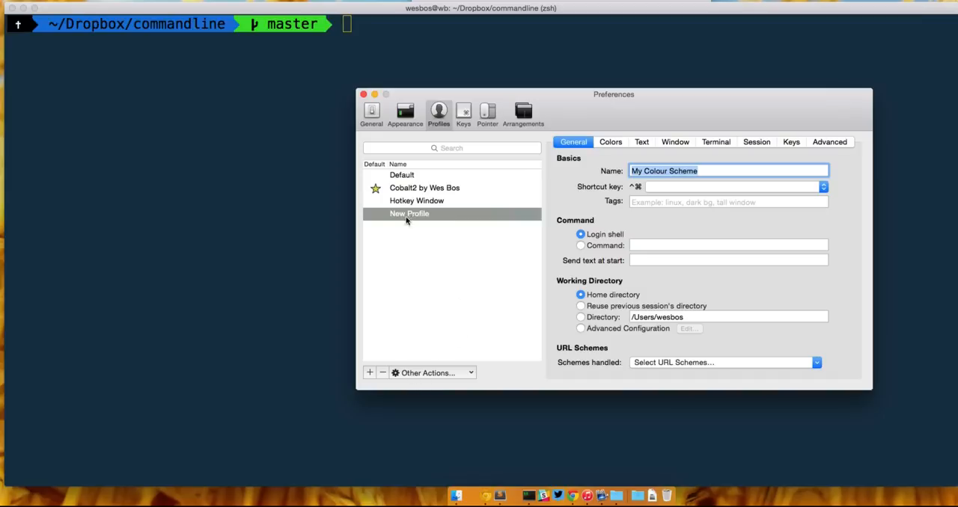
click(427, 373)
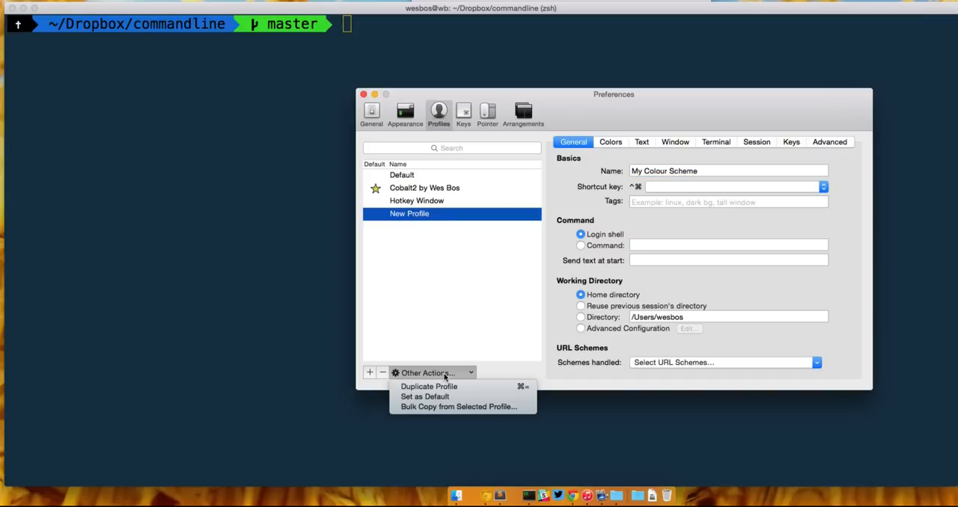
mouse_move(424, 397)
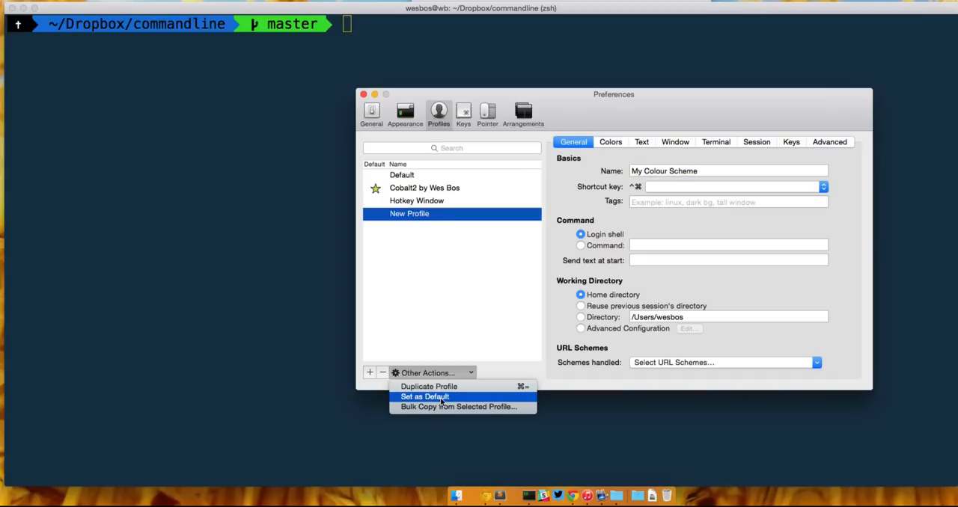
click(425, 396)
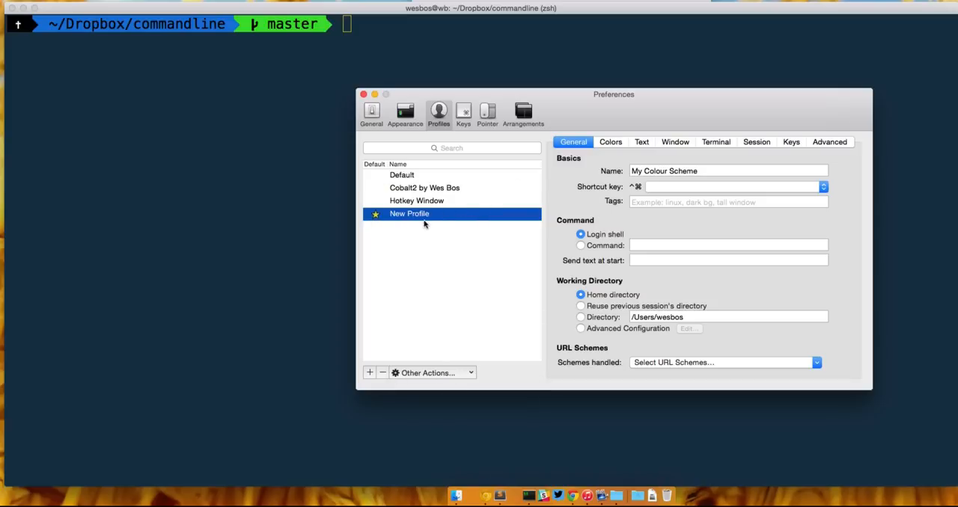
mouse_move(311, 165)
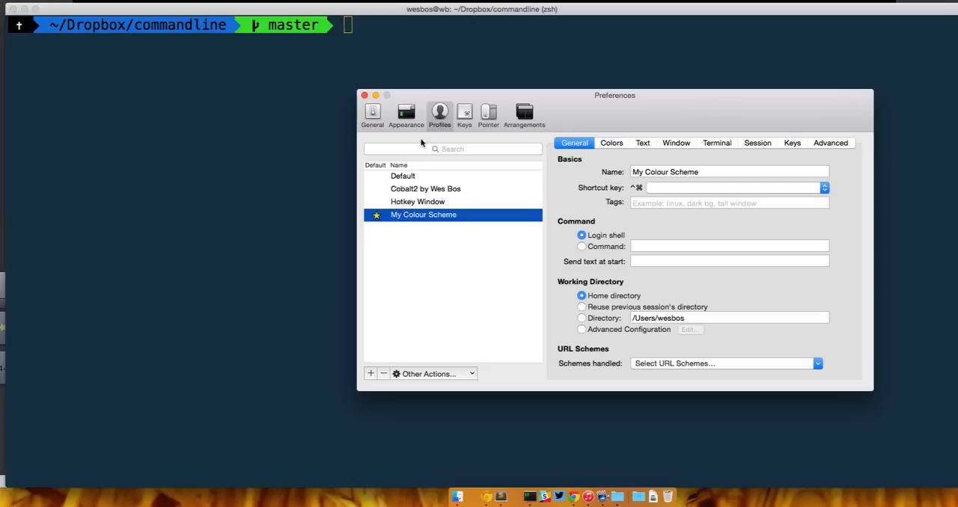
Show My Colour Scheme's Colors settings and its Load Presets list.
click(366, 95)
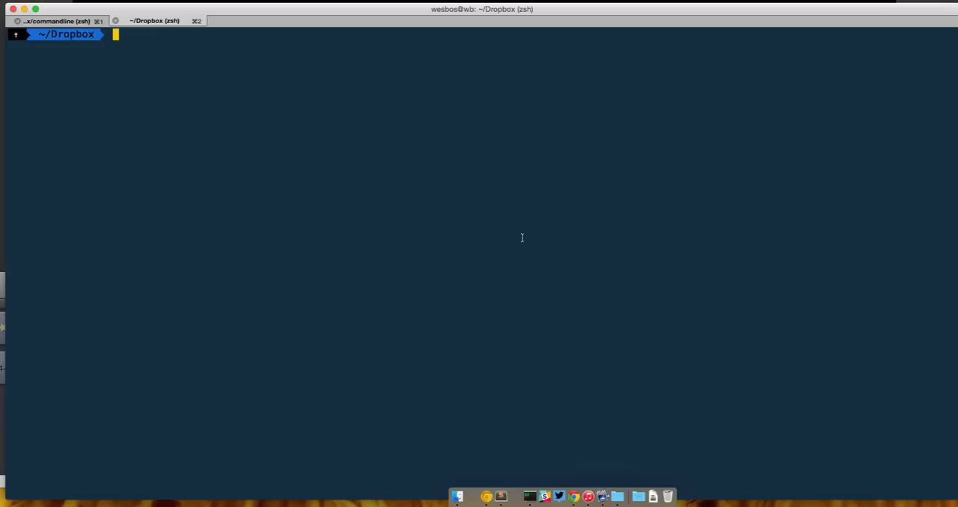
mouse_move(524, 240)
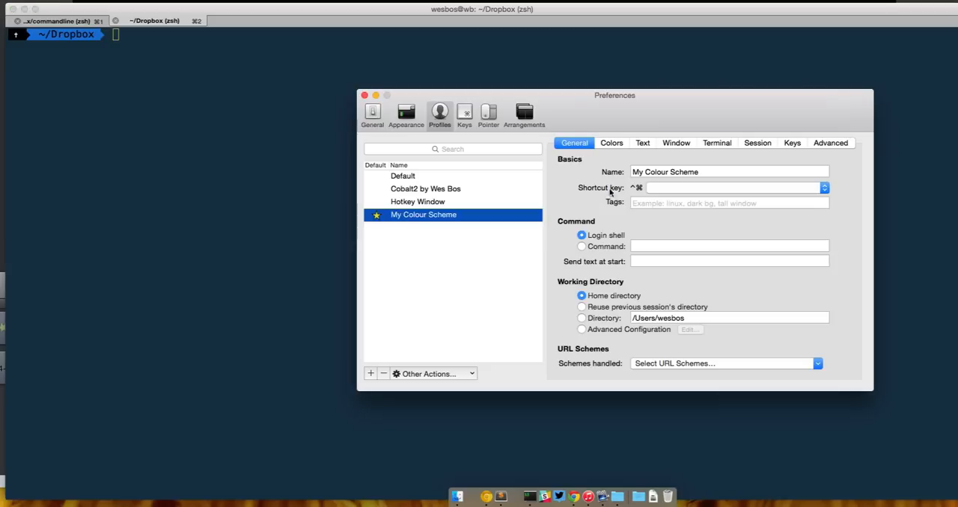
click(611, 143)
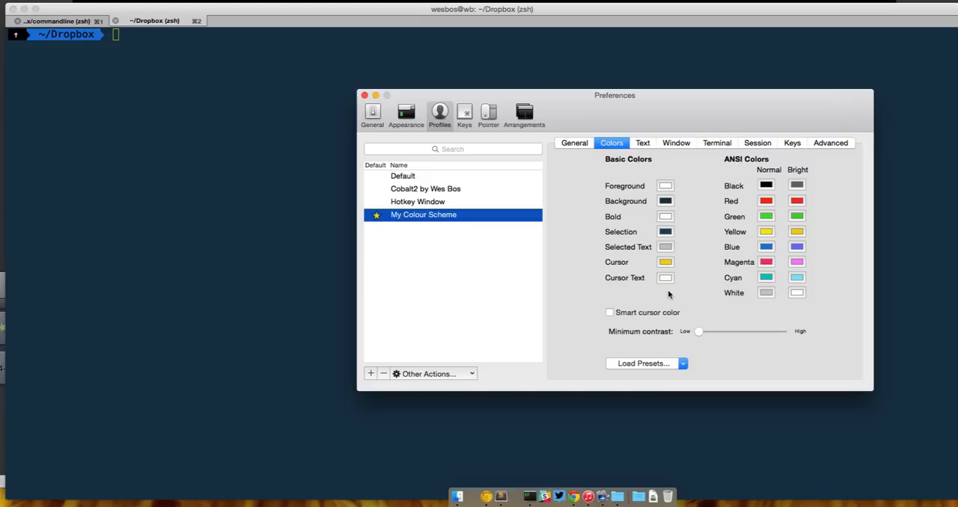
click(682, 363)
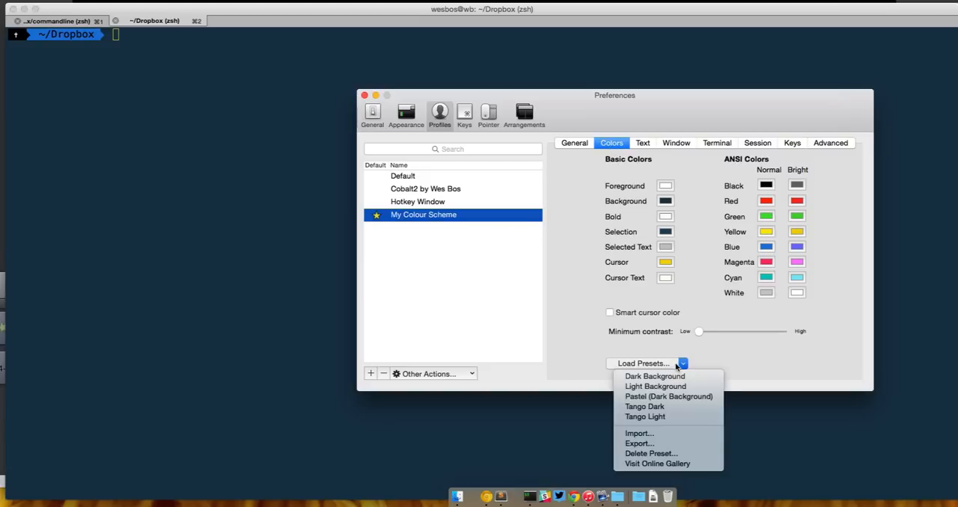
mouse_move(669, 396)
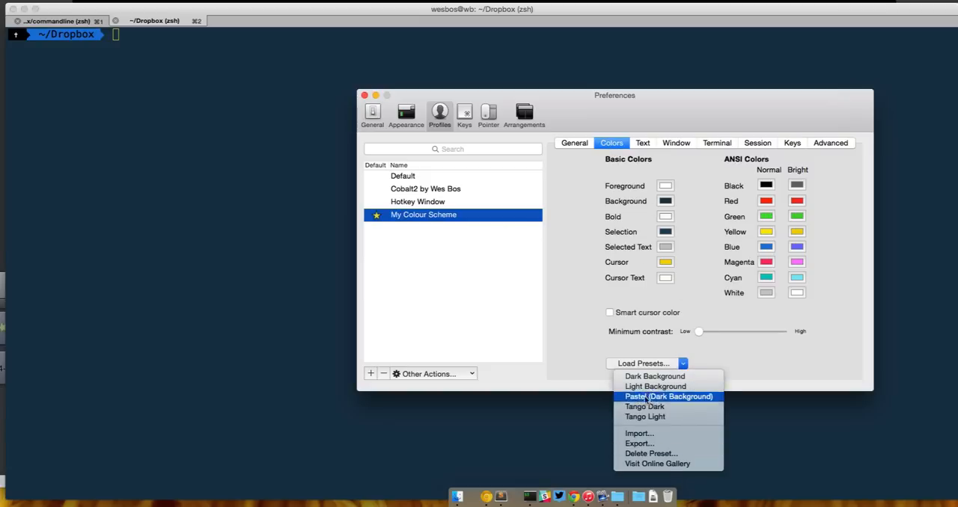
mouse_move(652, 454)
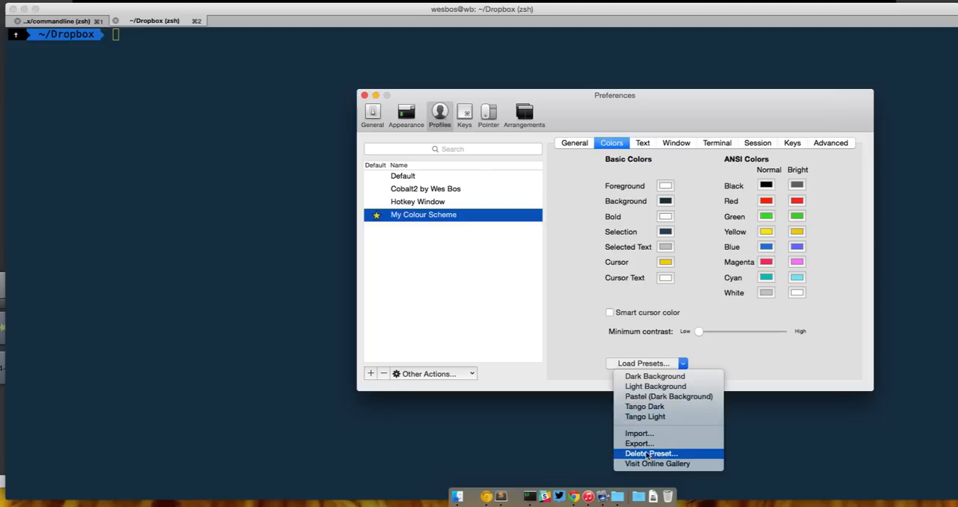
mouse_move(639, 444)
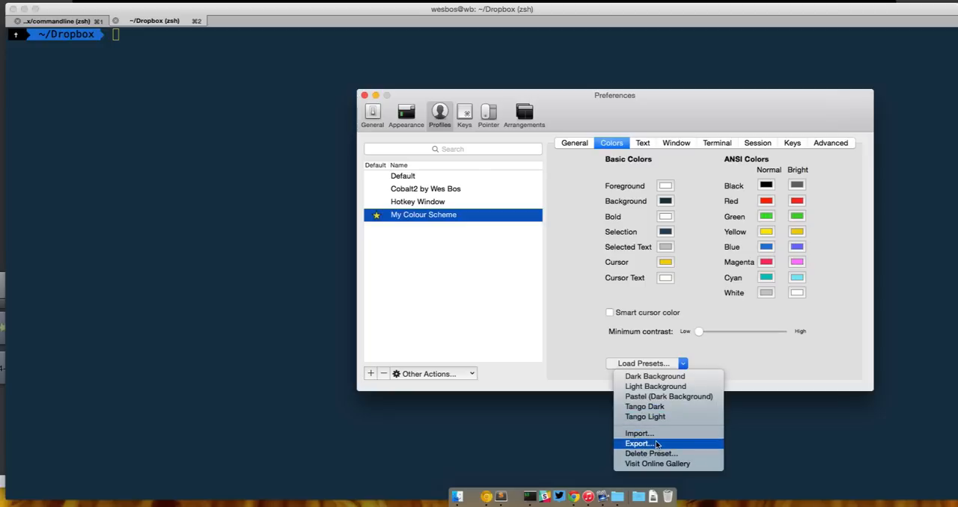
mouse_move(638, 438)
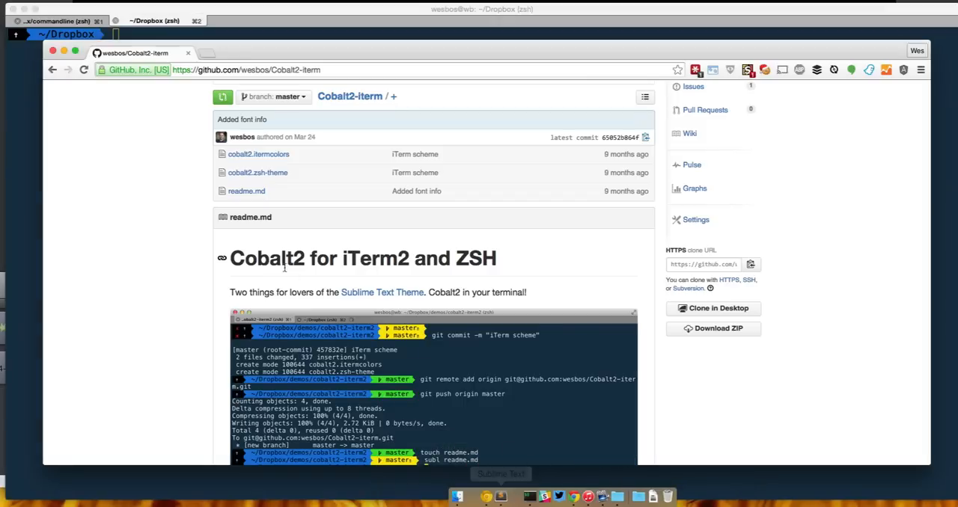
mouse_move(258, 154)
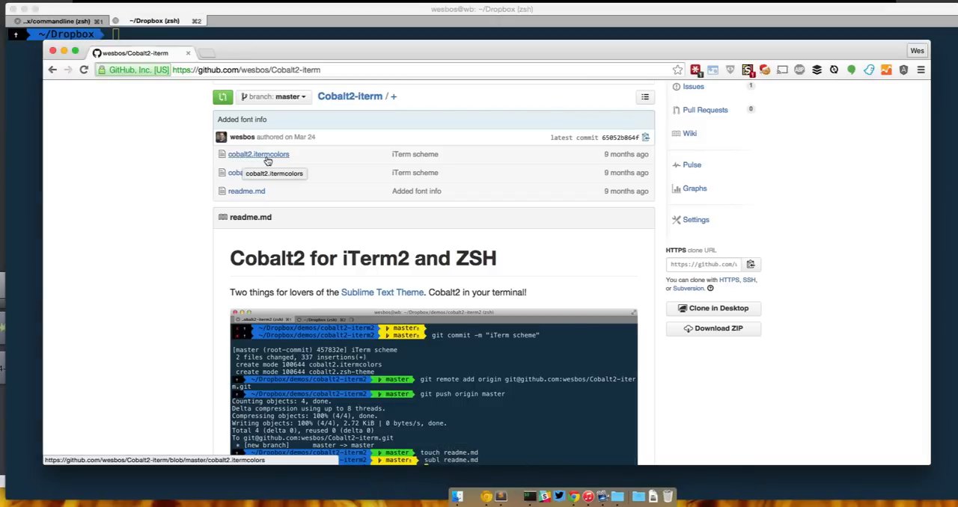
mouse_move(528, 479)
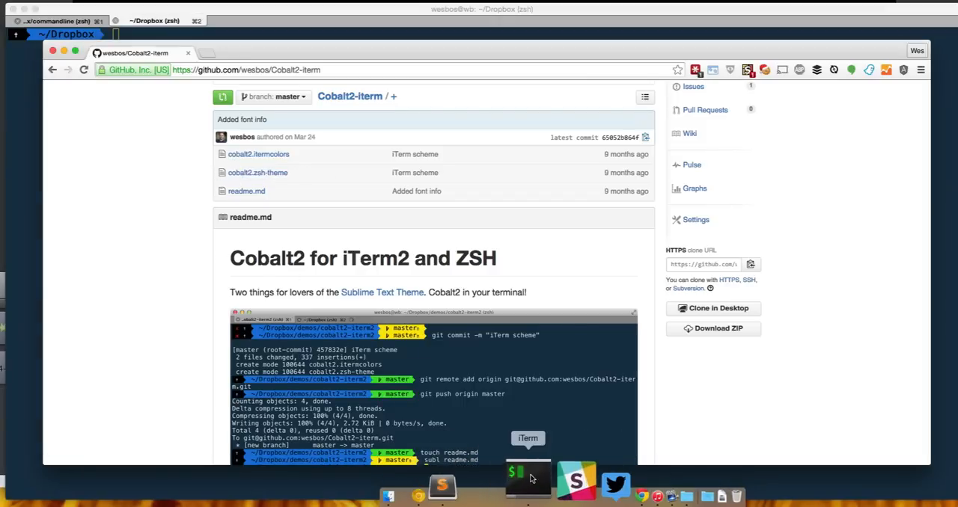
Load the Tango Dark preset into My Colour Scheme and leave Preferences.
click(644, 363)
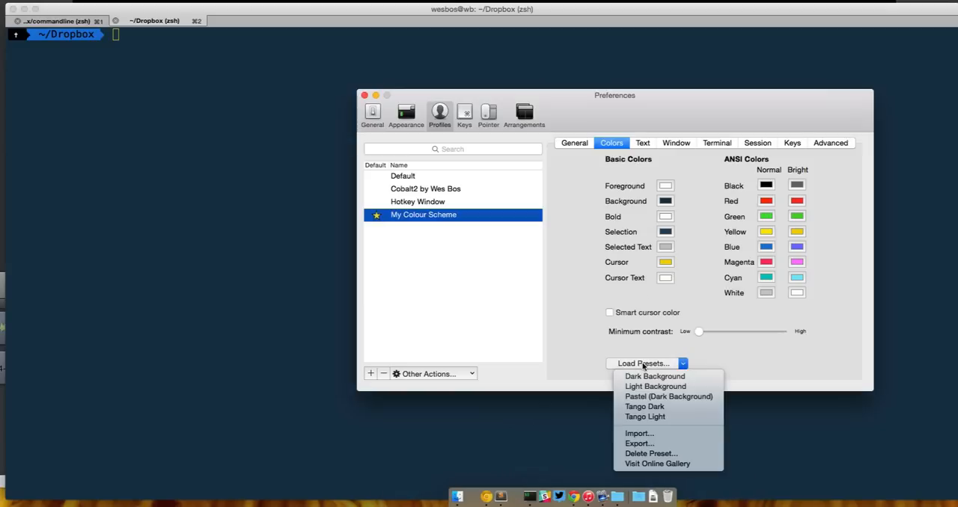
mouse_move(640, 434)
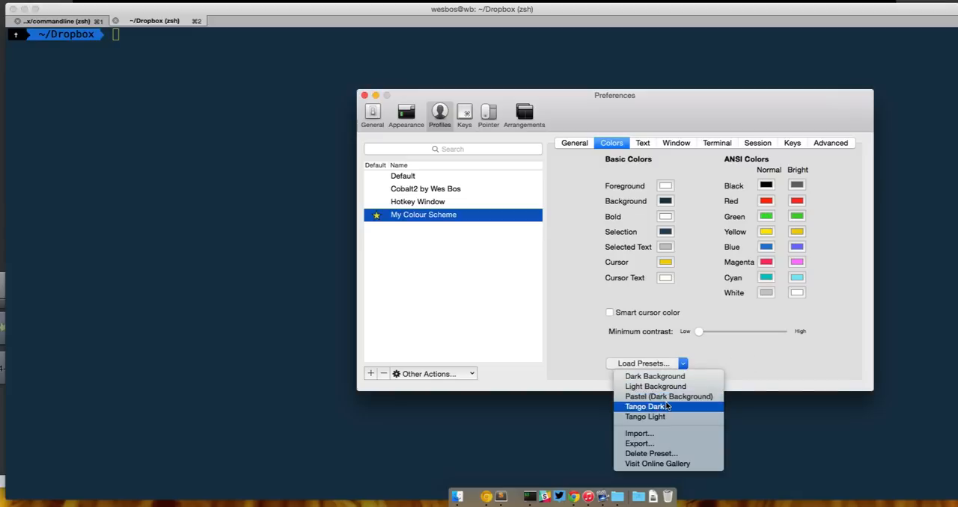
click(645, 417)
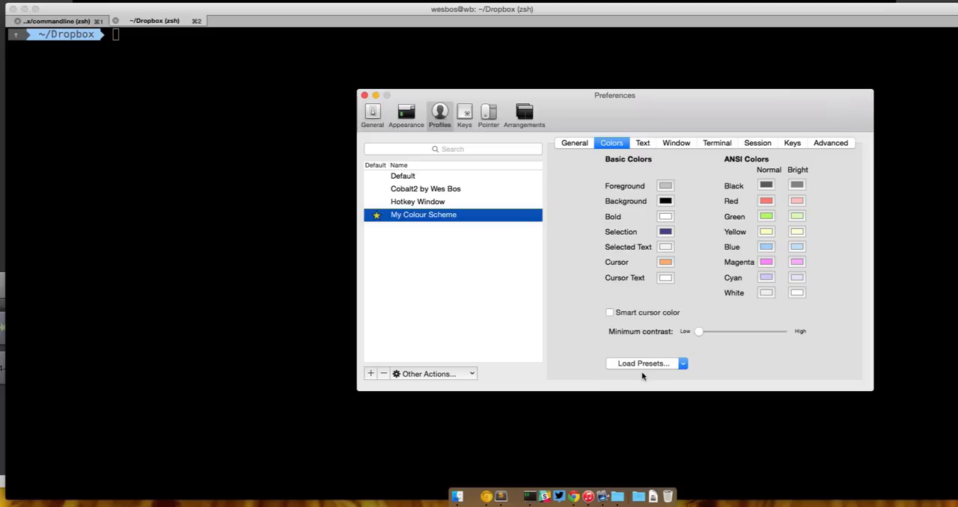
click(643, 363)
text(ls)
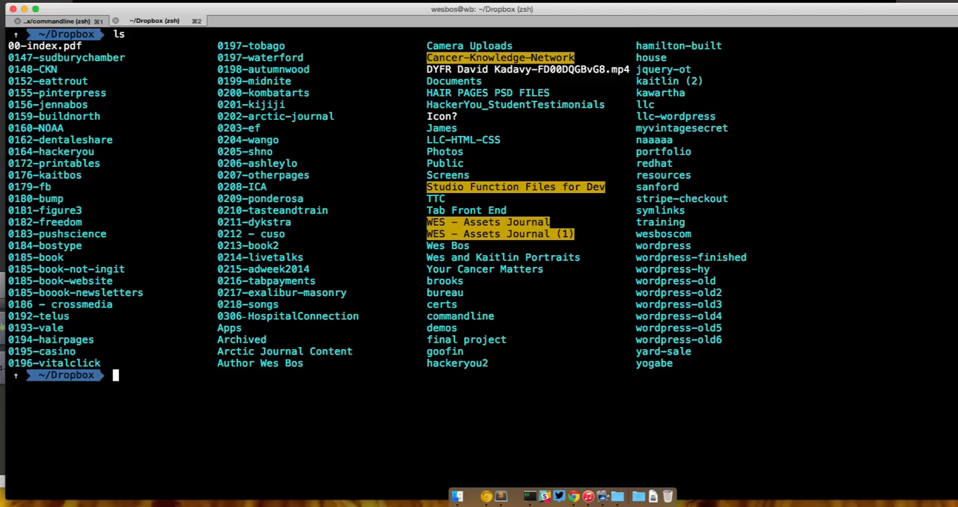
Change into the commandline folder and list its contents with ll.
text(cd)
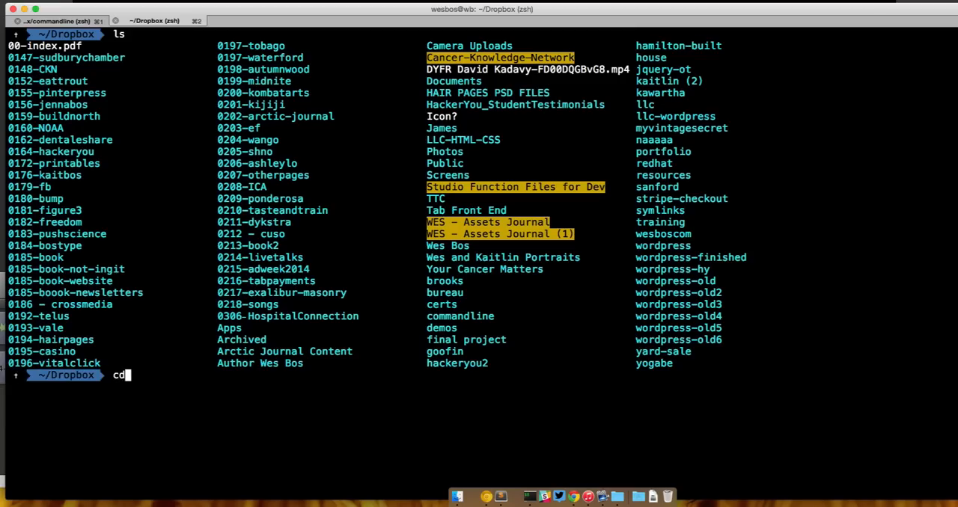
text(commandline)
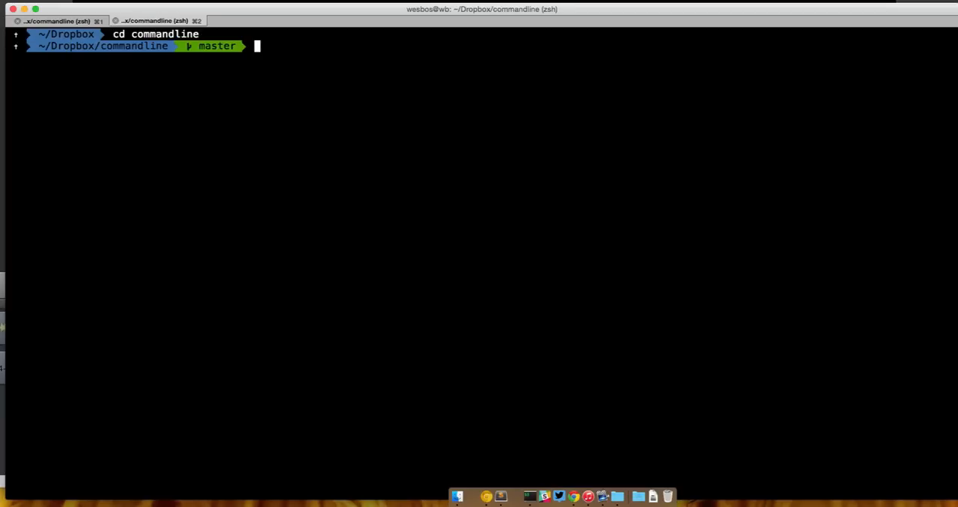
text(ll)
text(ls -l)
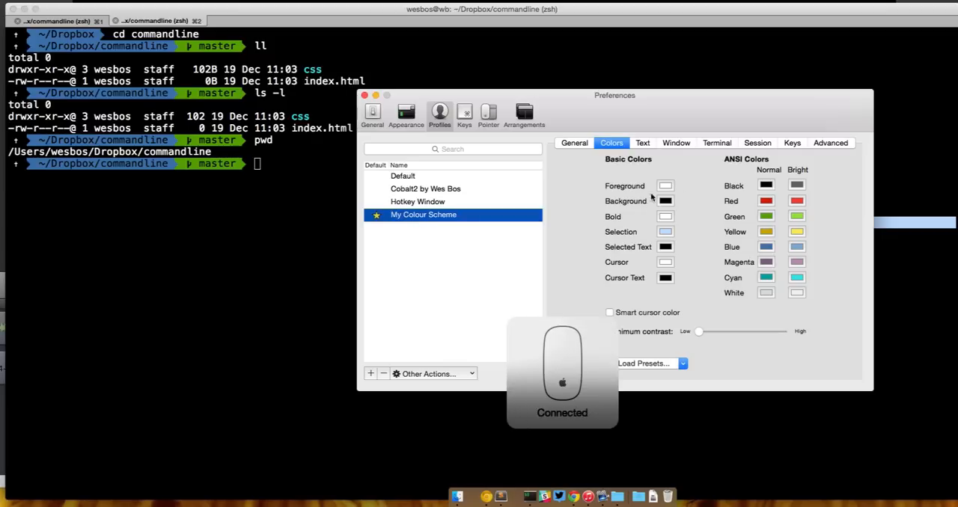
Make the profile background bright green and begin editing the black ANSI colour.
click(664, 201)
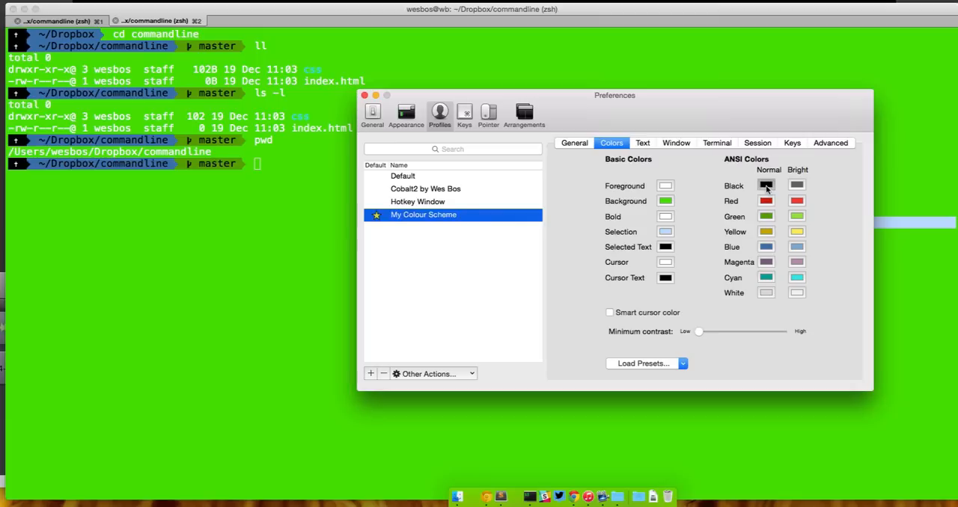
click(765, 185)
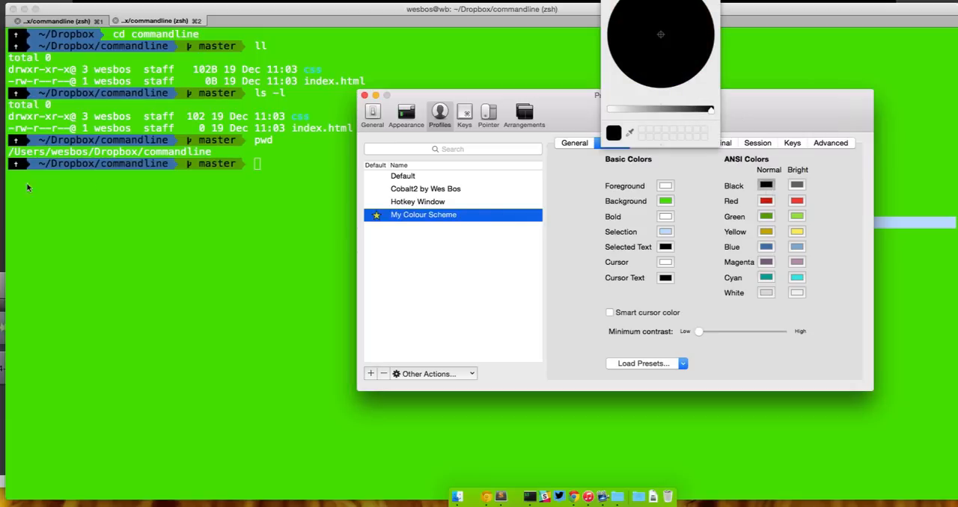
mouse_move(196, 184)
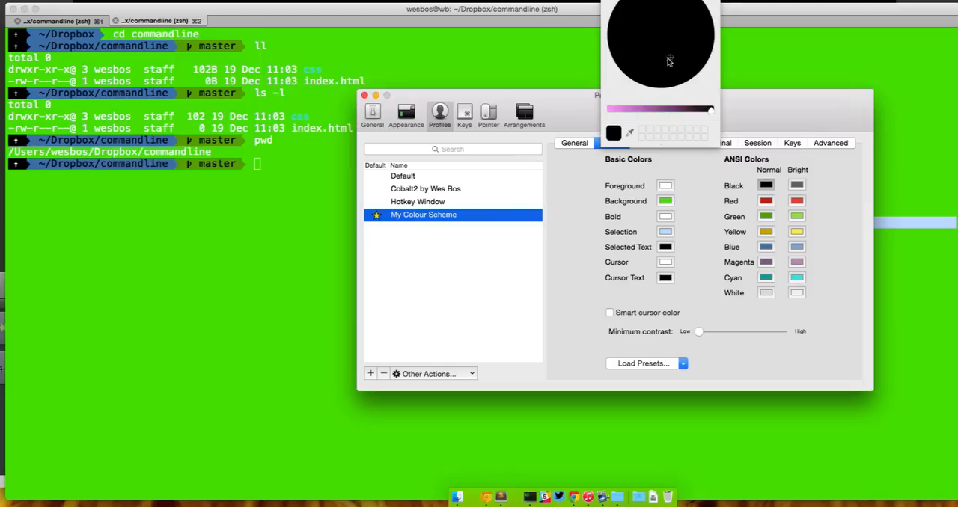
Darken the black ANSI colour to navy and begin editing the green ANSI colour.
drag(711, 110, 674, 110)
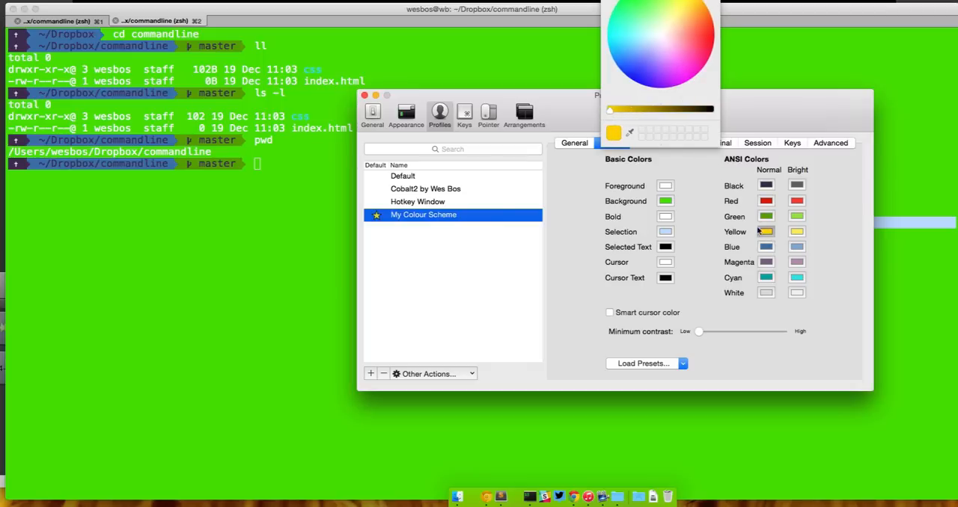
click(766, 216)
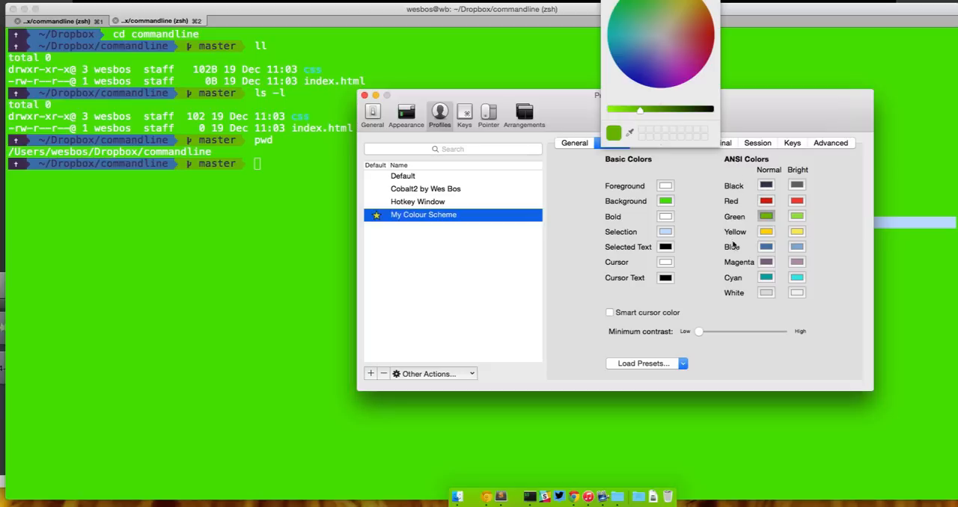
mouse_move(749, 261)
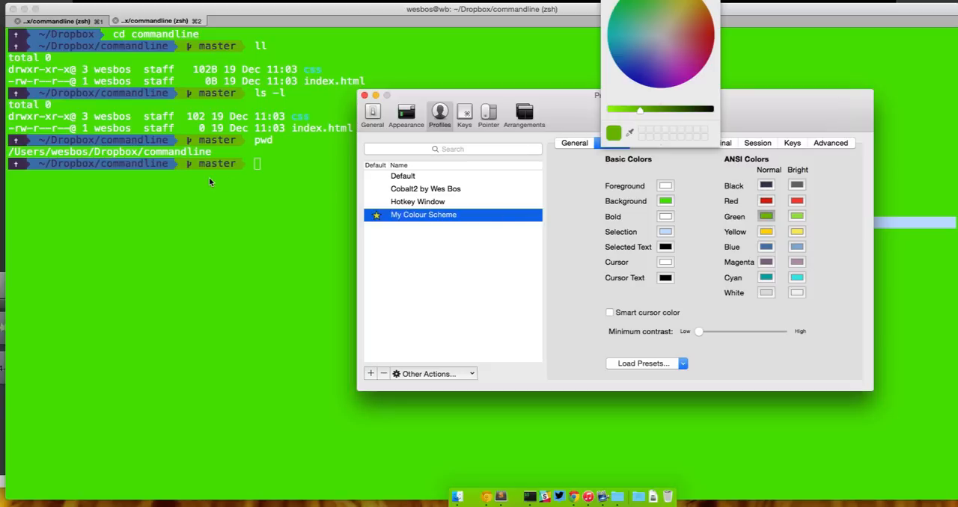
mouse_move(83, 174)
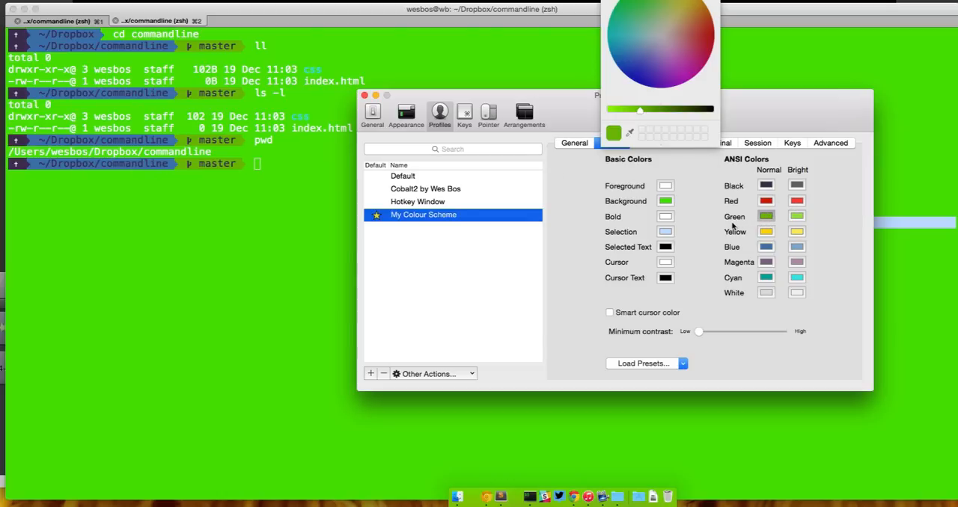
mouse_move(712, 232)
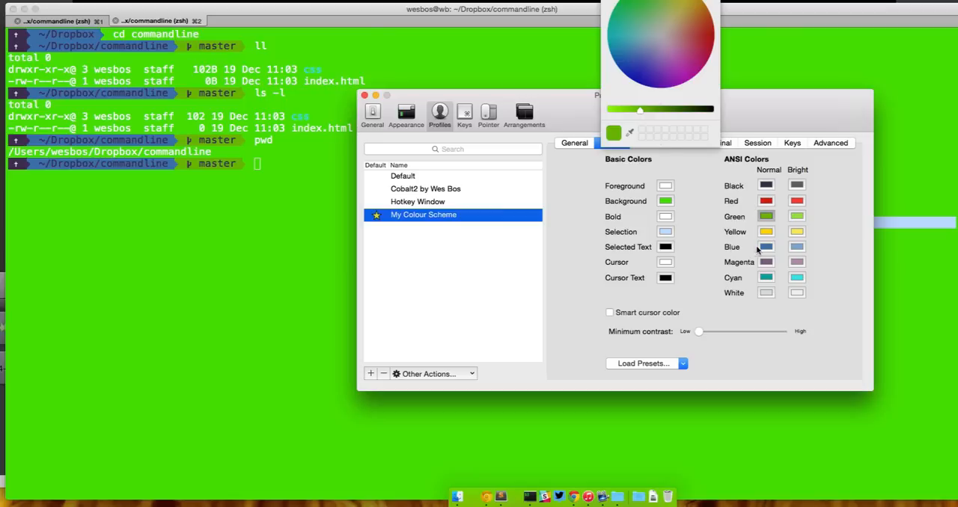
mouse_move(740, 263)
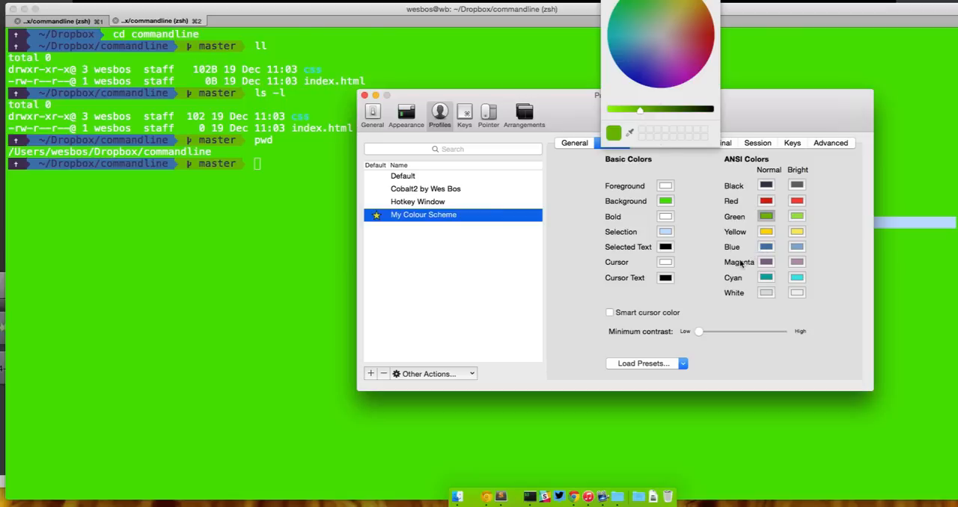
mouse_move(741, 264)
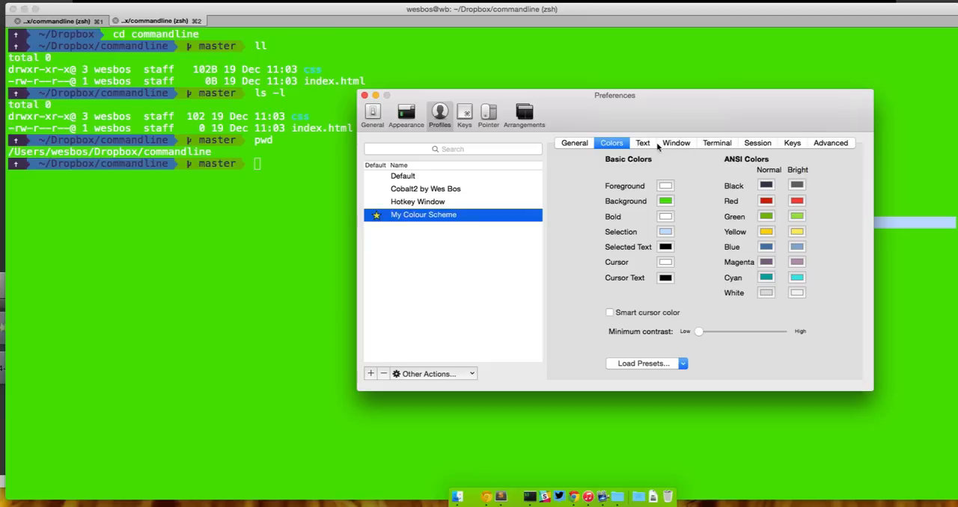
Try an underline cursor, then settle on a blinking box cursor and view it.
click(643, 143)
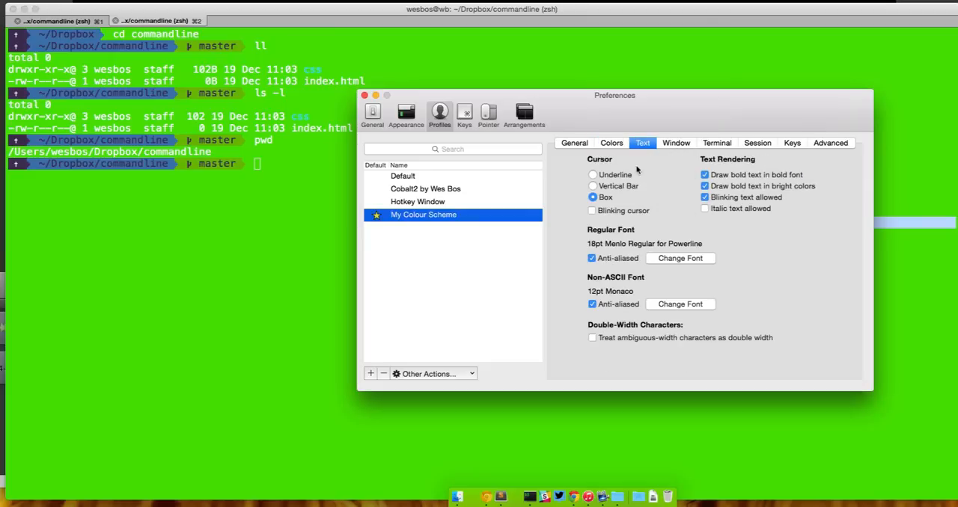
mouse_move(592, 175)
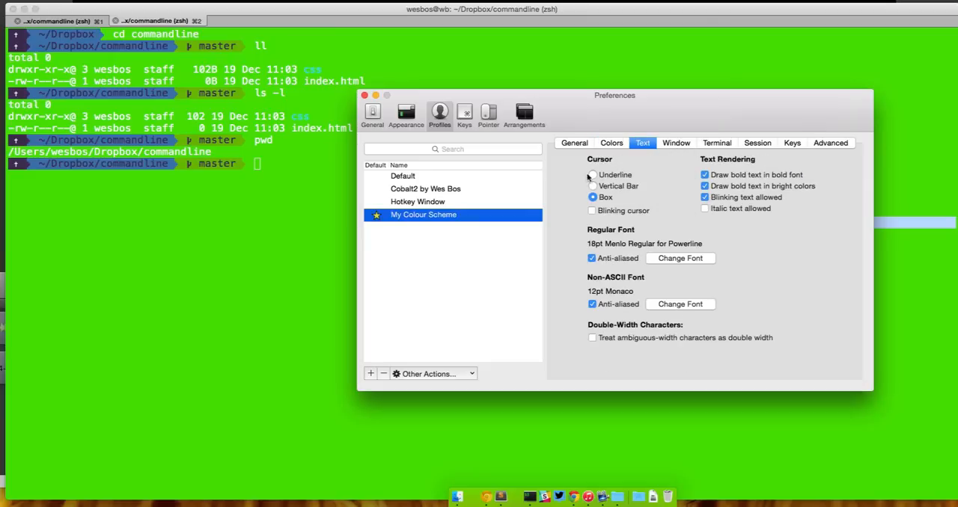
click(592, 175)
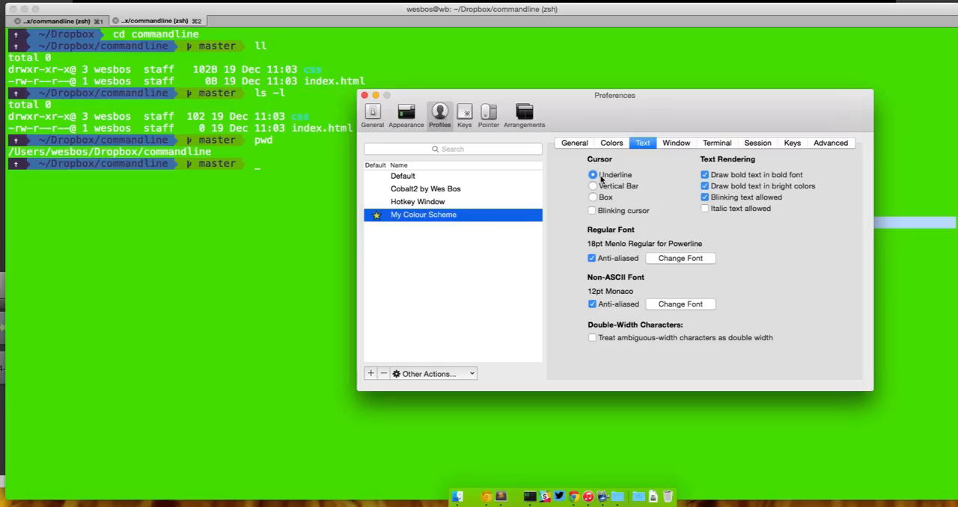
mouse_move(607, 189)
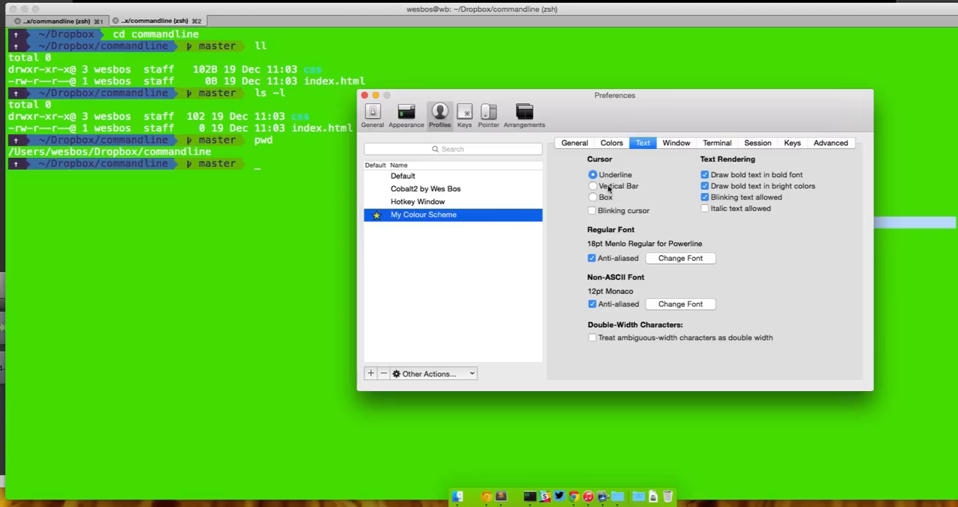
click(593, 197)
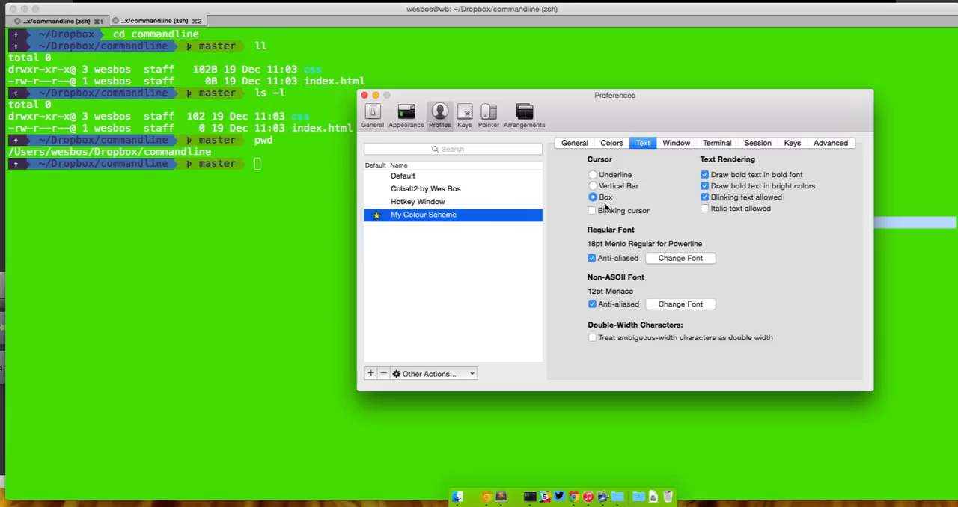
click(592, 210)
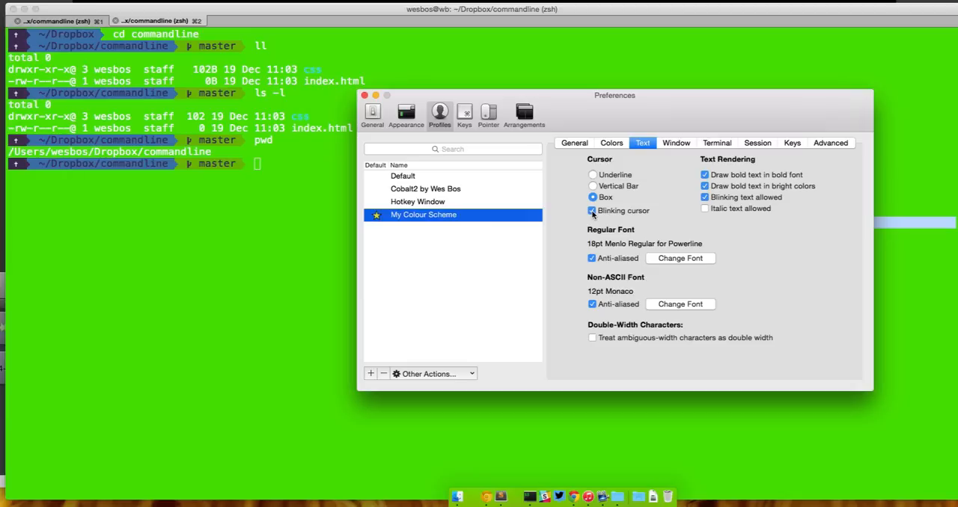
click(365, 95)
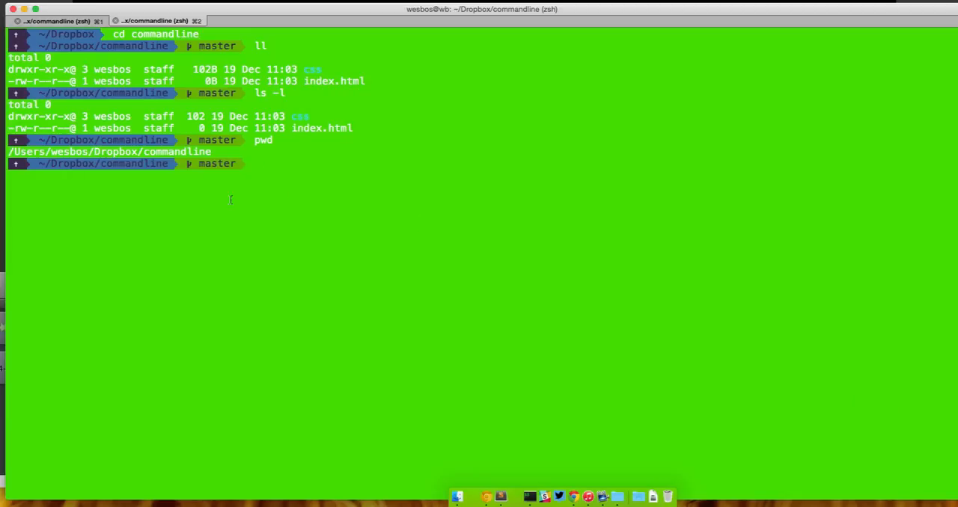
mouse_move(252, 199)
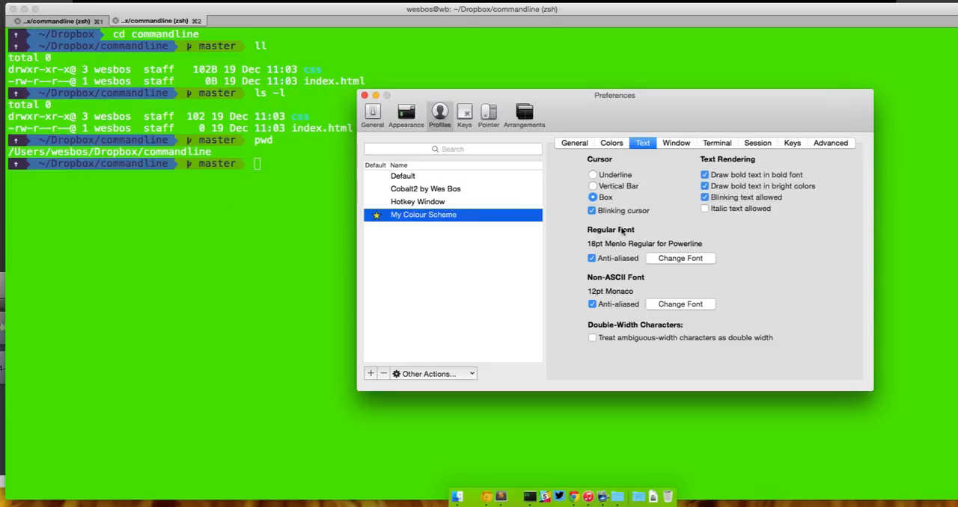
mouse_move(636, 229)
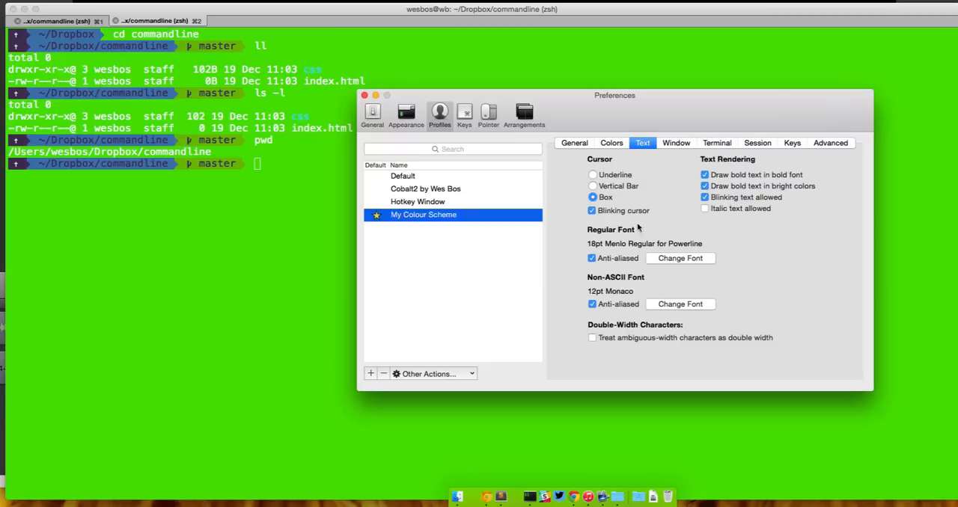
mouse_move(640, 262)
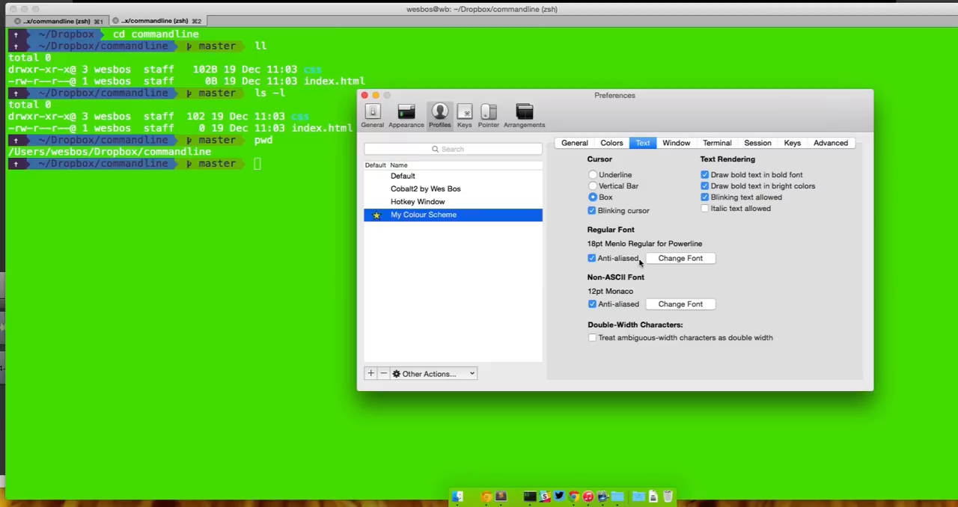
mouse_move(608, 292)
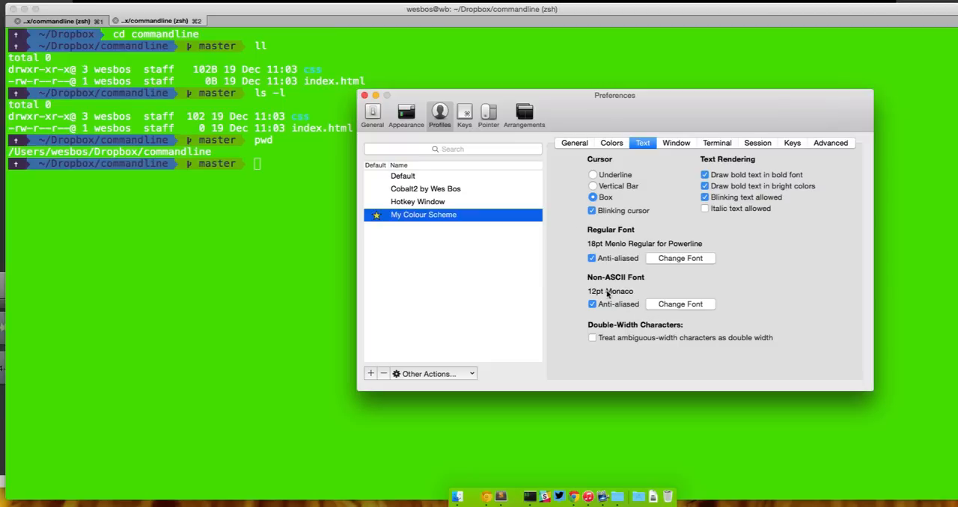
mouse_move(657, 129)
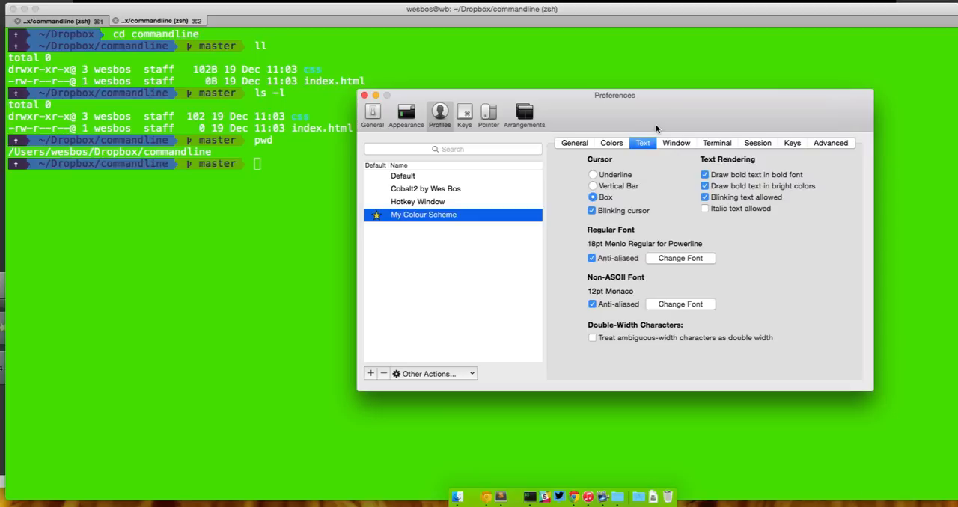
Select Cobalt2 by Wes Bos and choose Set as Default under Other Actions.
click(612, 143)
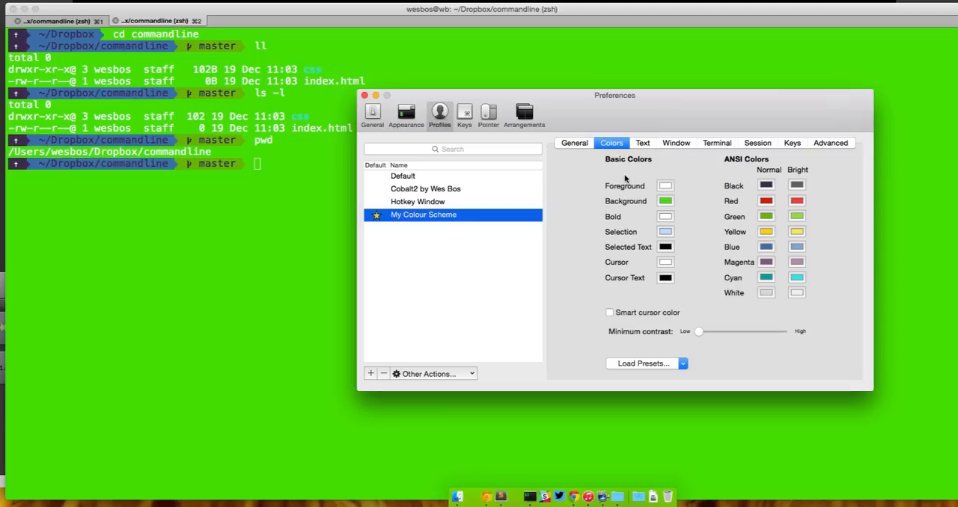
mouse_move(691, 168)
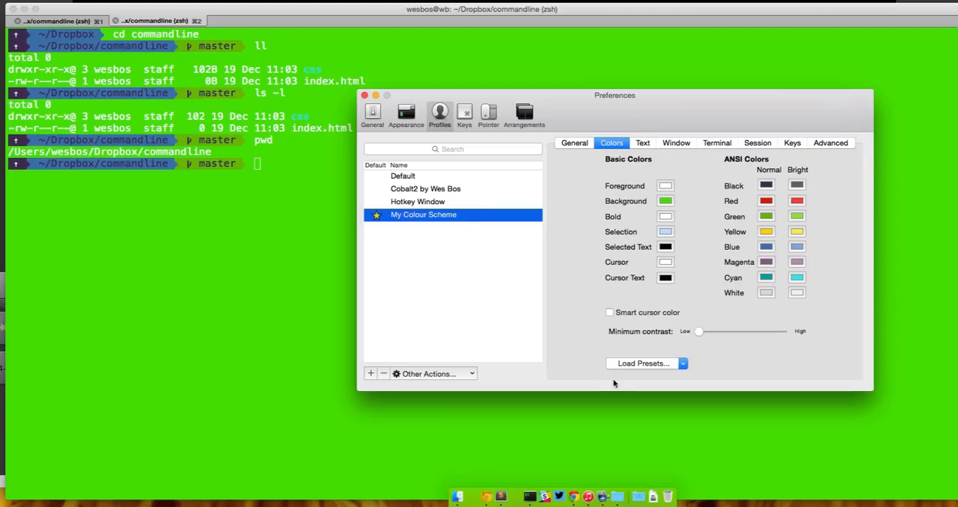
mouse_move(491, 490)
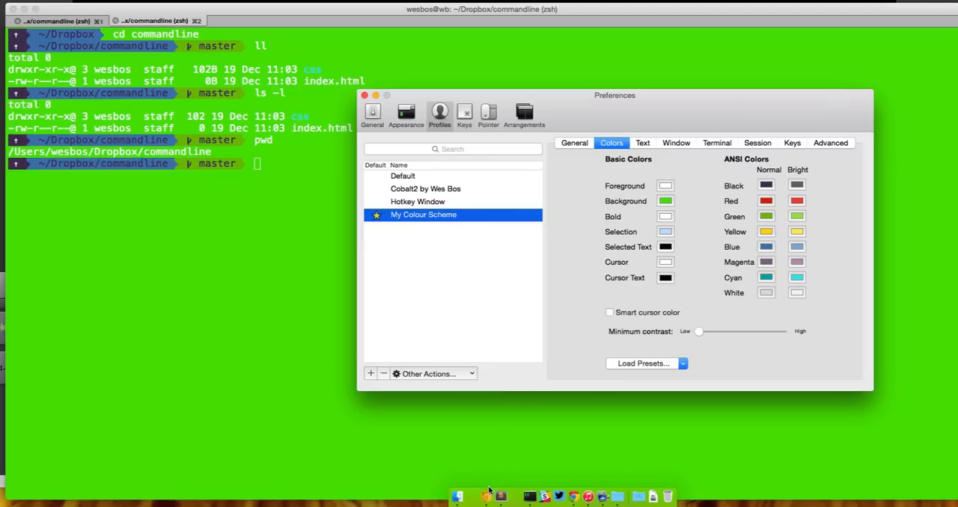
mouse_move(561, 286)
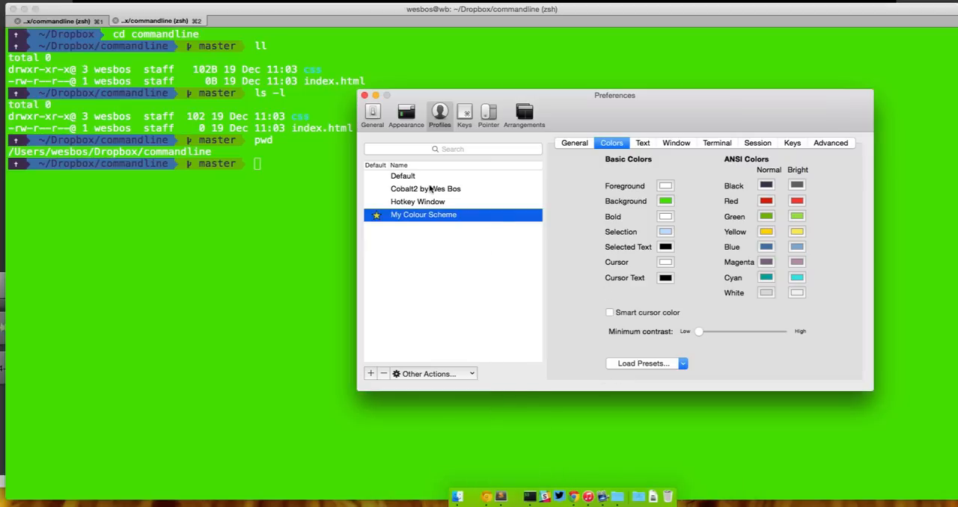
click(426, 188)
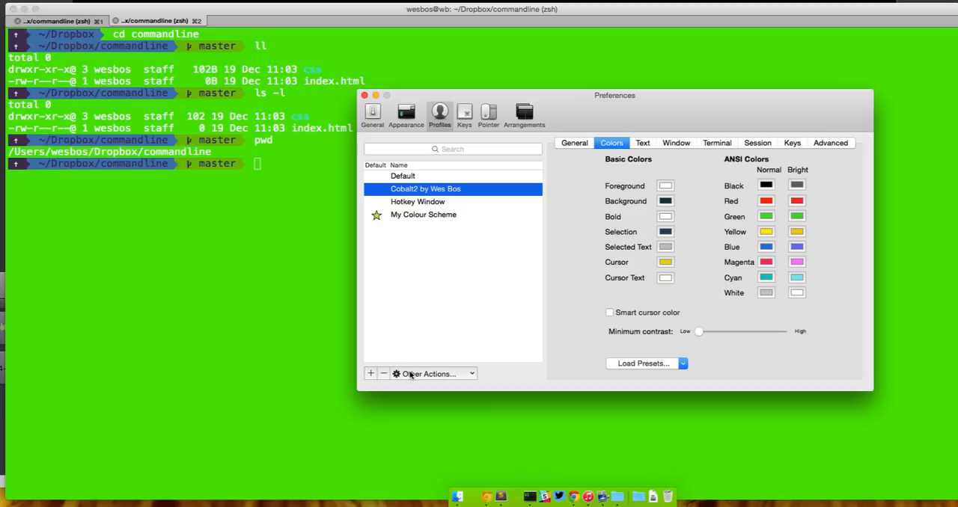
click(430, 374)
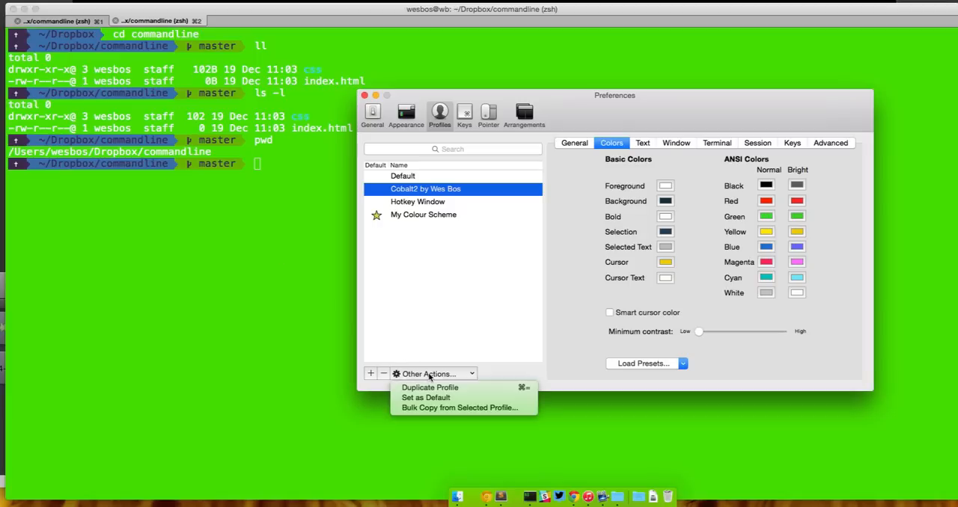
click(425, 397)
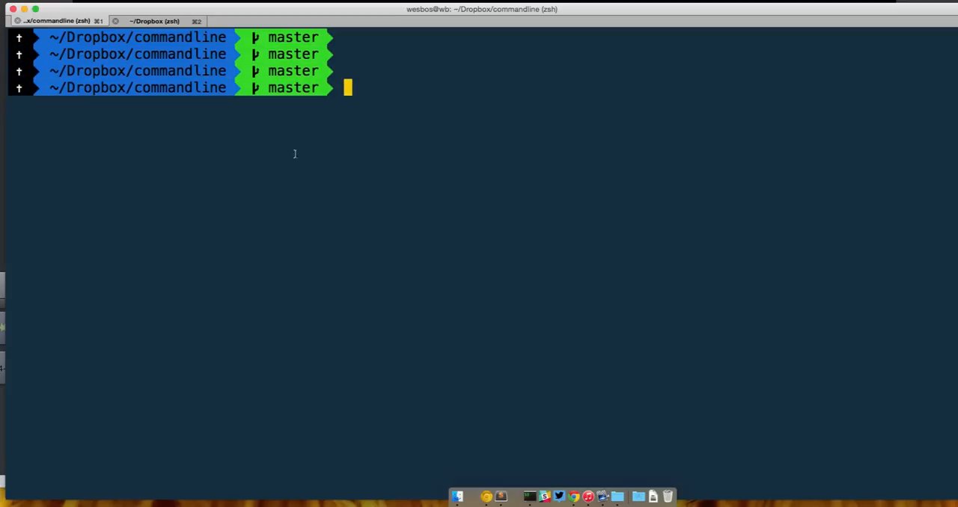
mouse_move(427, 337)
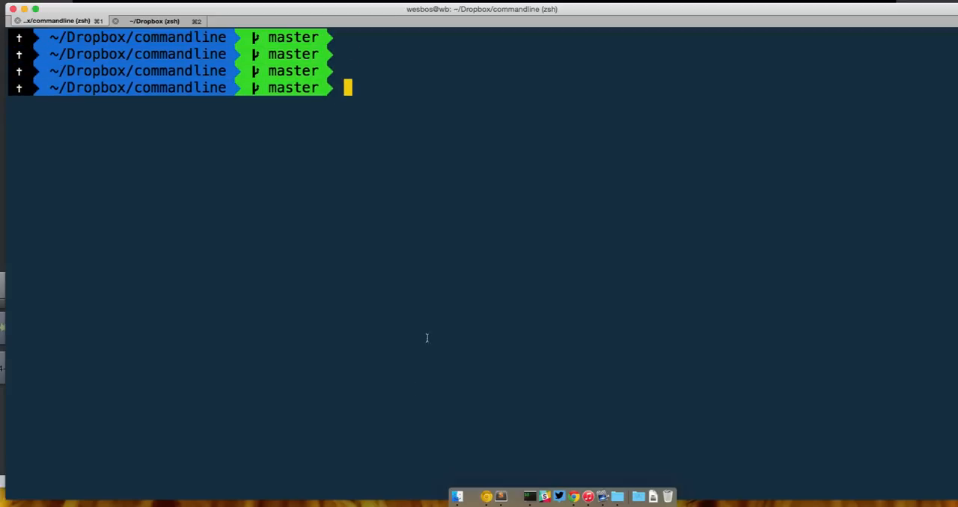
mouse_move(555, 496)
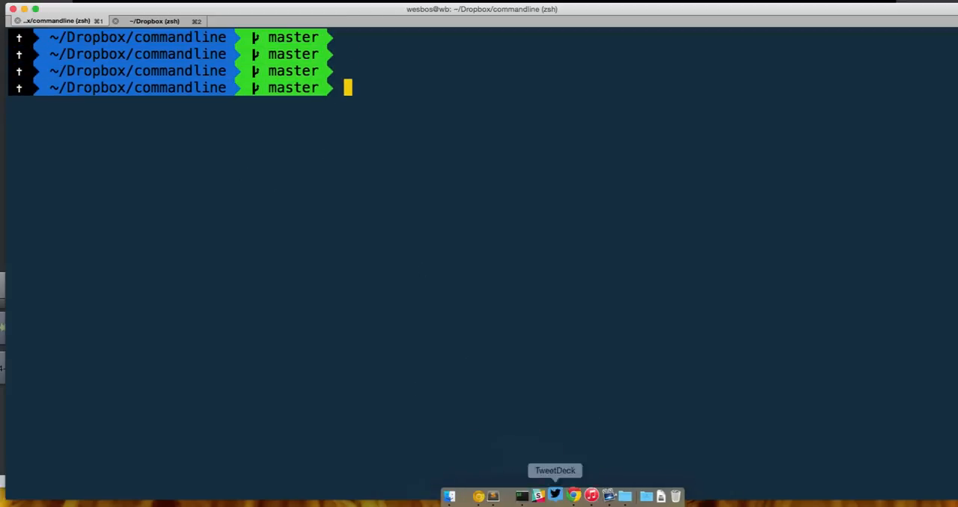